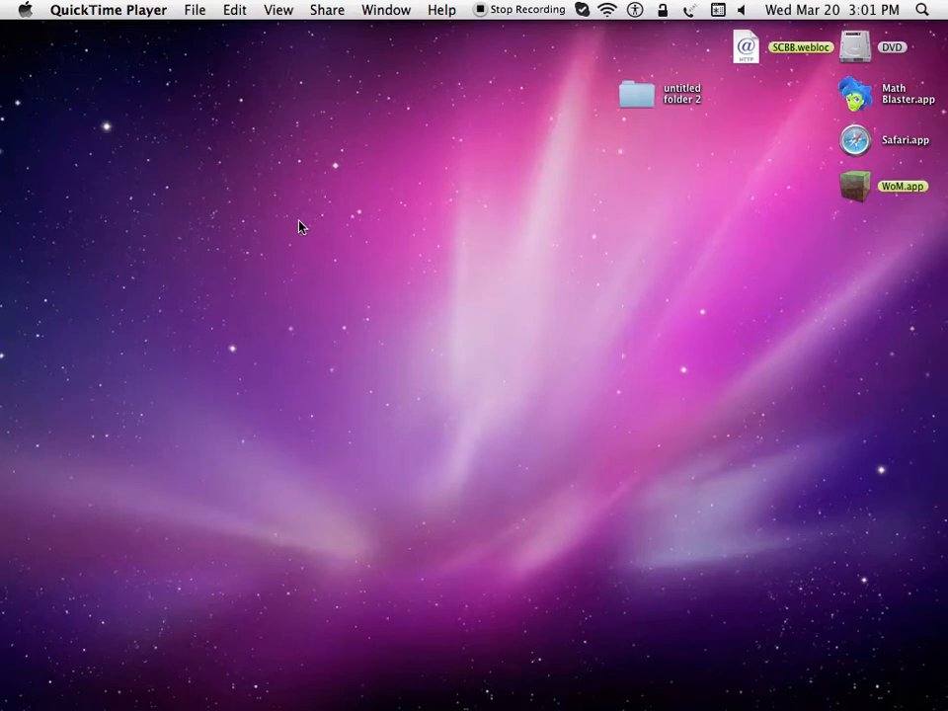
mouse_move(422, 546)
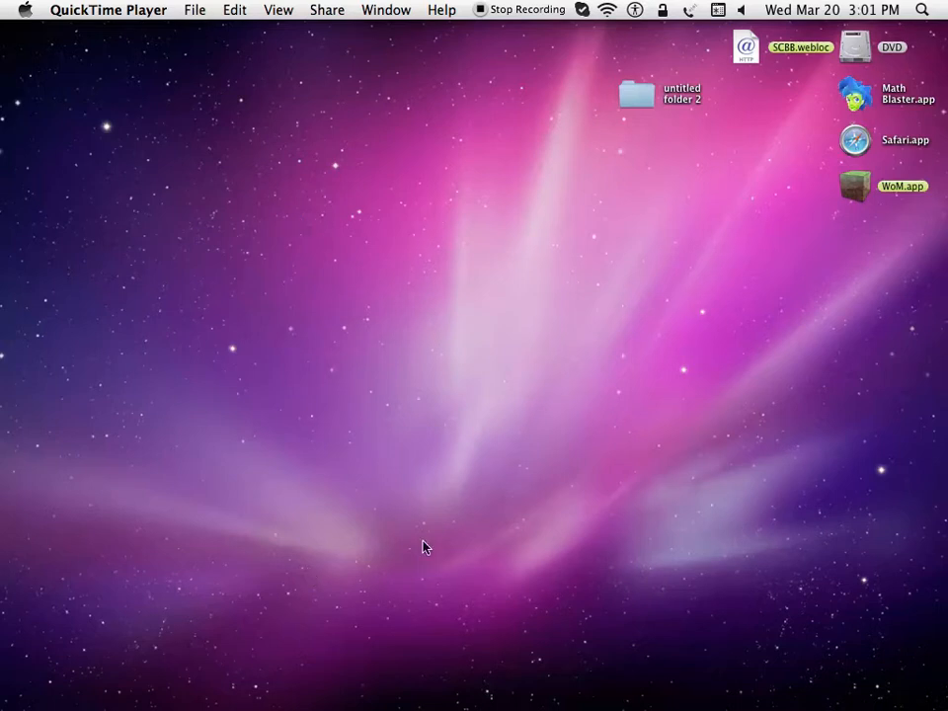
mouse_move(545, 669)
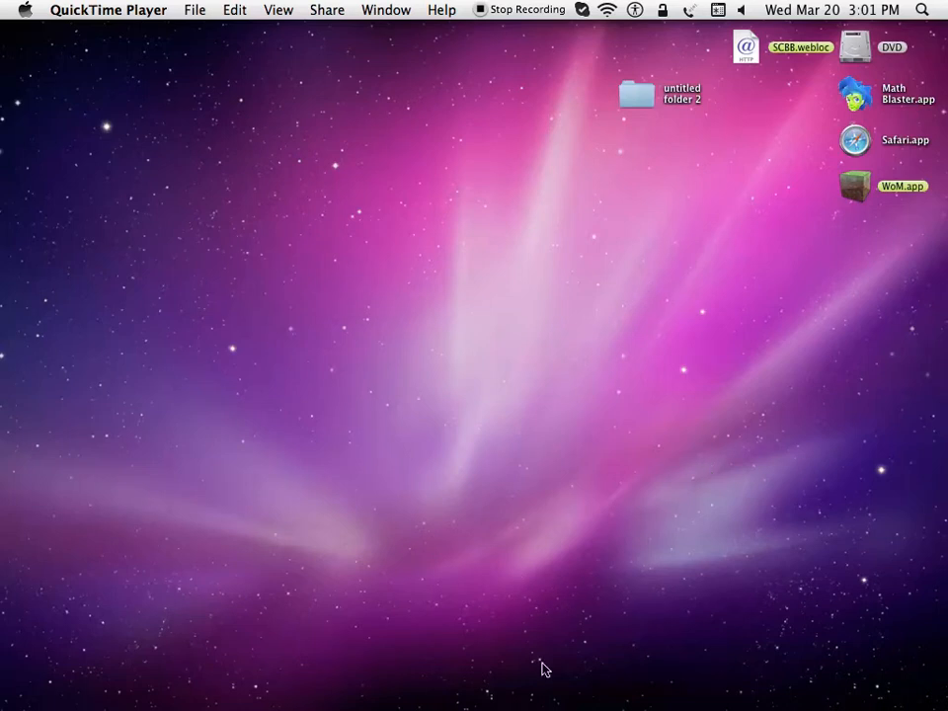
Step: Search Google for 'Better sprinting' from a new Chrome incognito window
right_click(178, 648)
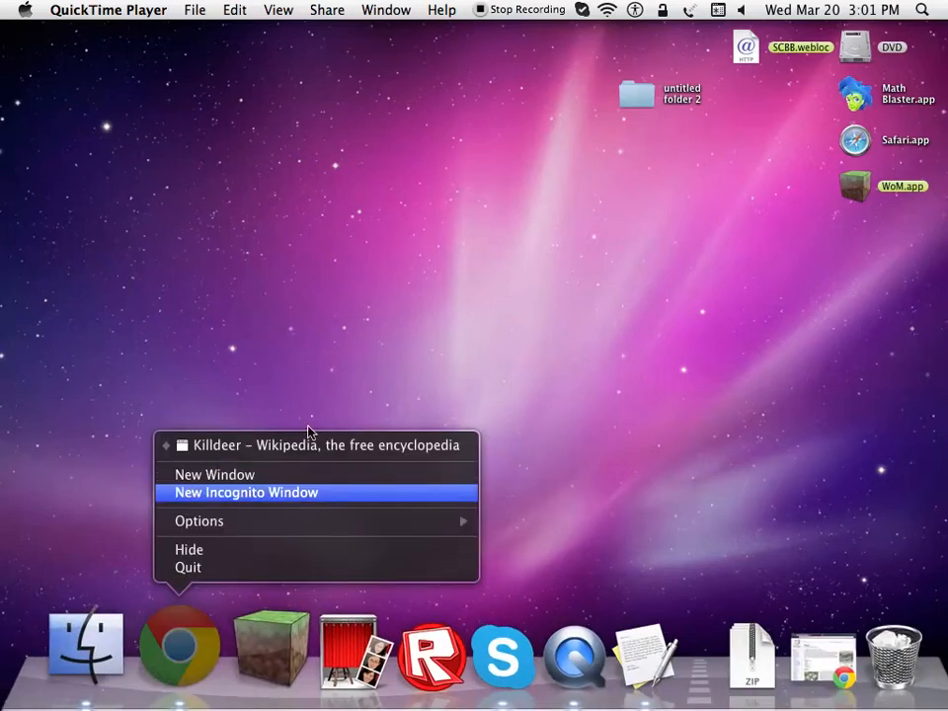
left_click(247, 492)
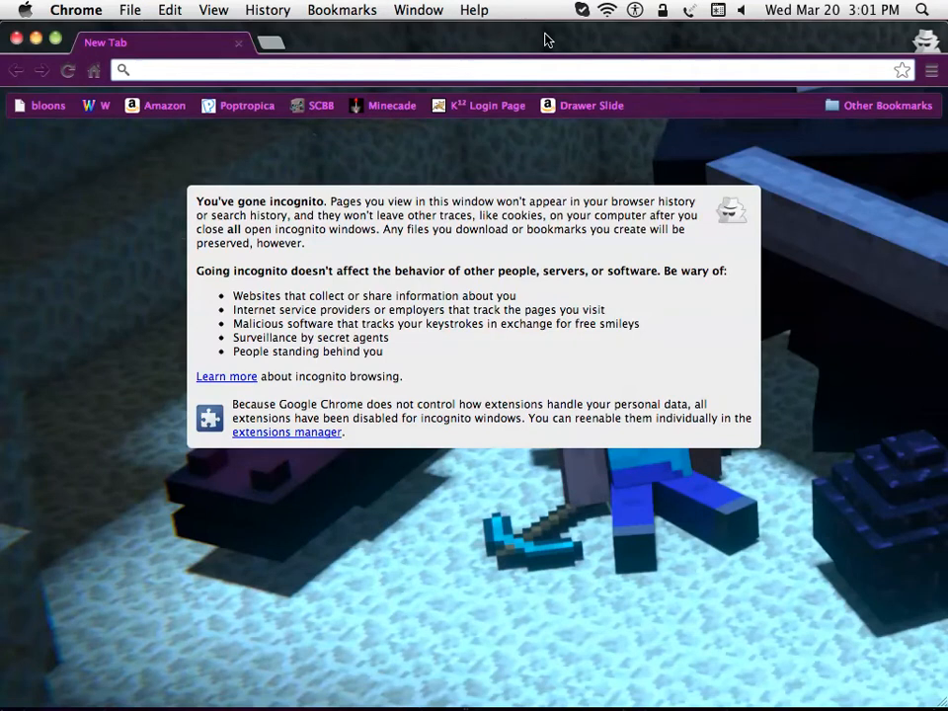
type("B")
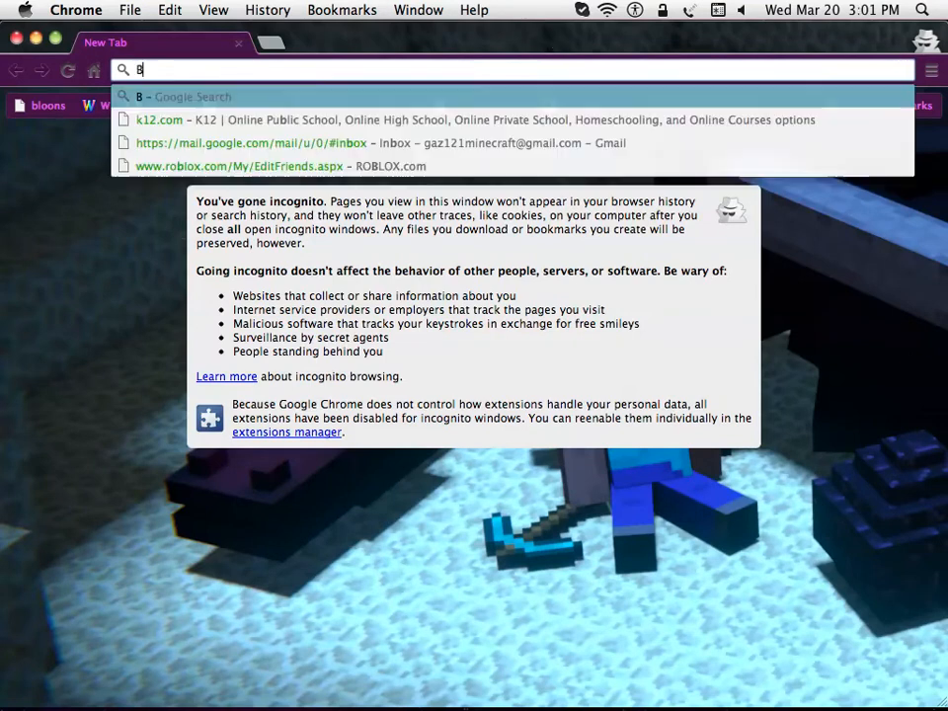
type("etter spi")
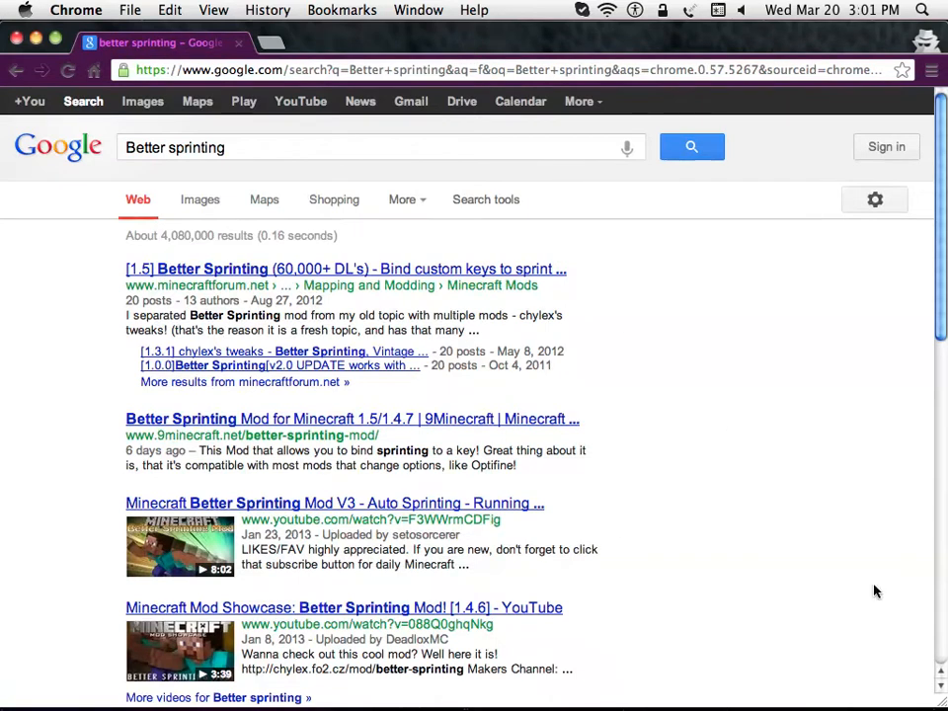
mouse_move(319, 276)
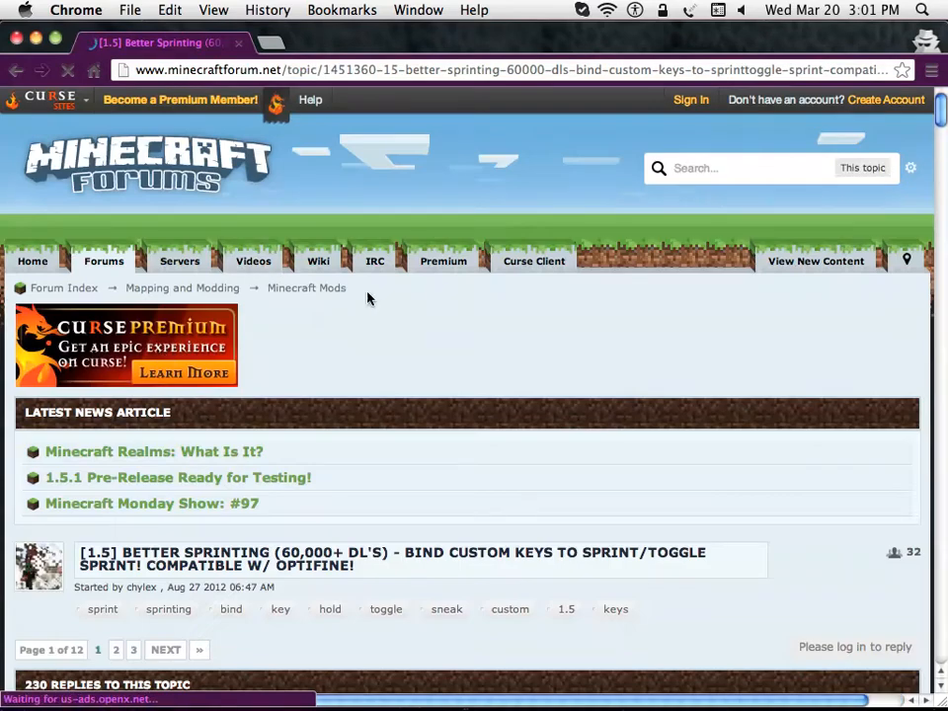
mouse_move(328, 383)
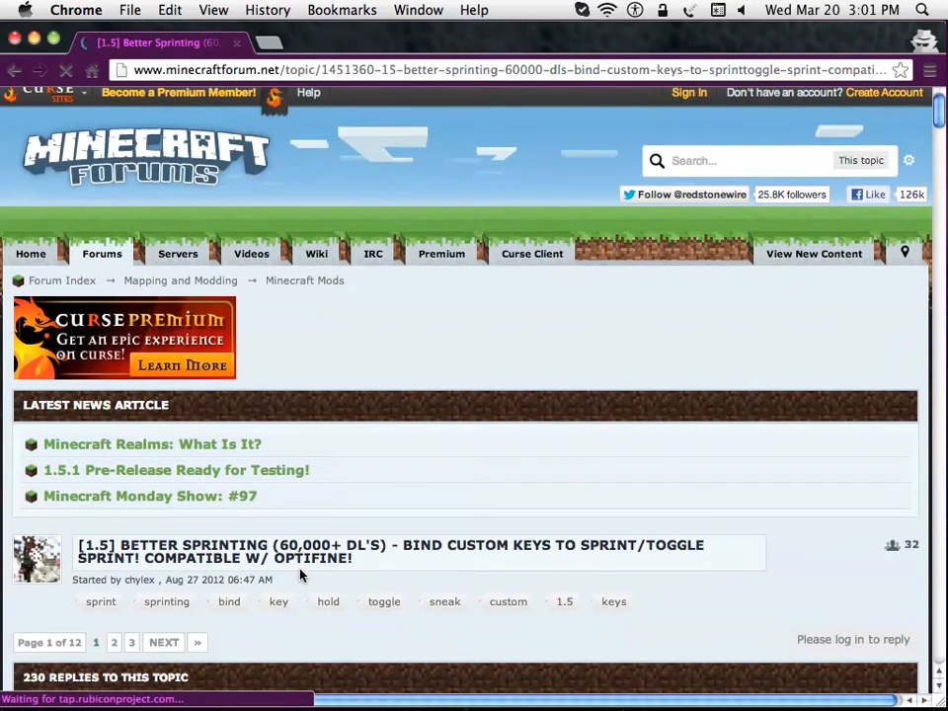
Step: Scroll the Better Sprinting forum thread down to its Download section
scroll("down", 3)
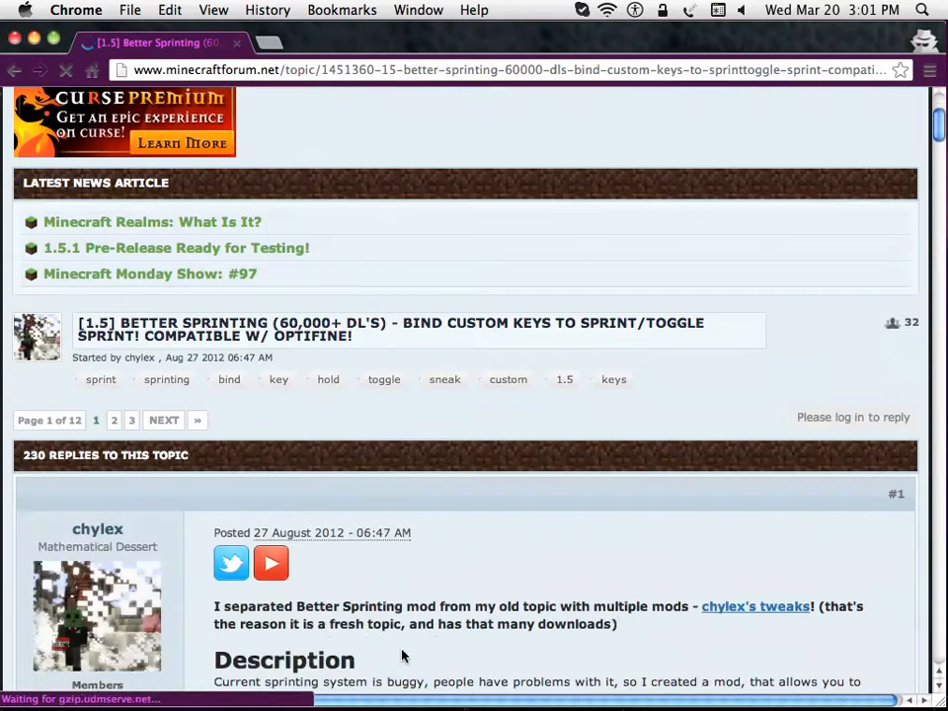
scroll("down", 3)
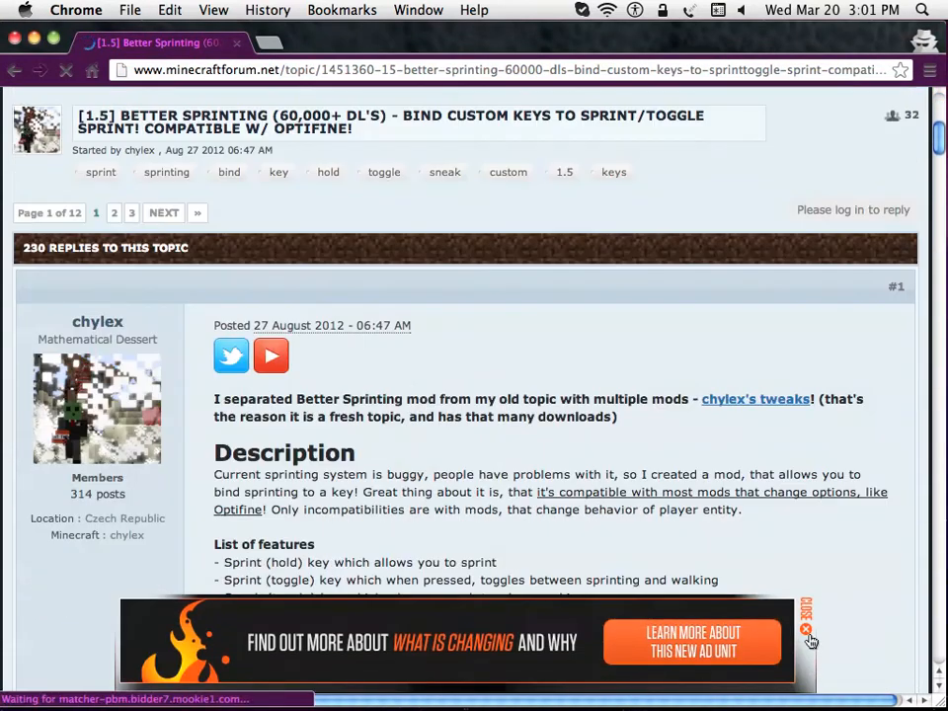
scroll("down", 3)
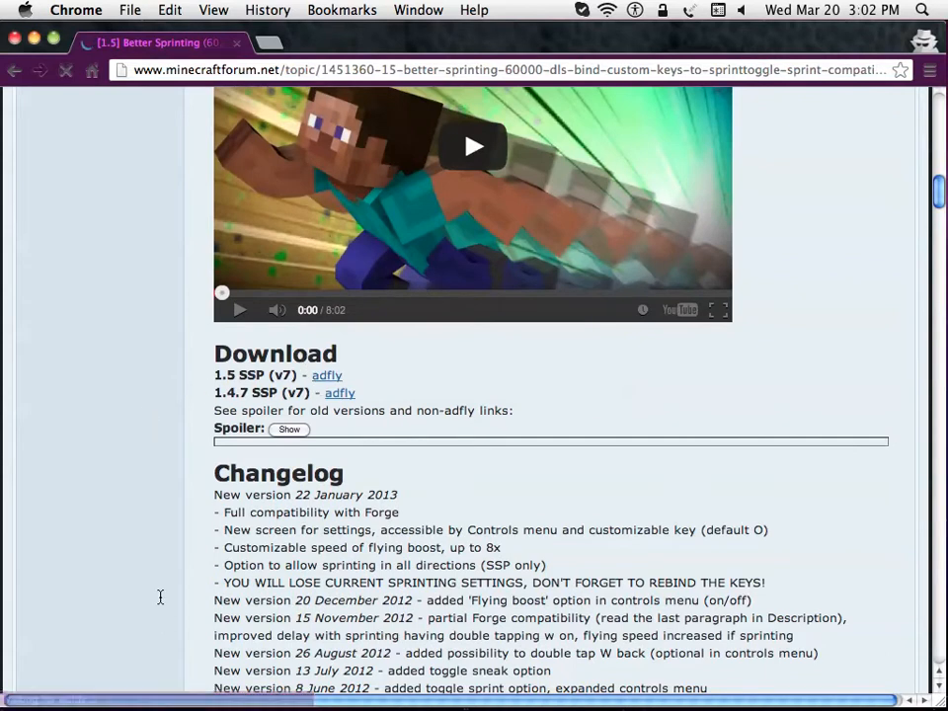
Step: Start the BetterSprinting_1.5pre_SSP_v7.zip download from MediaFire and close Chrome
left_click(327, 375)
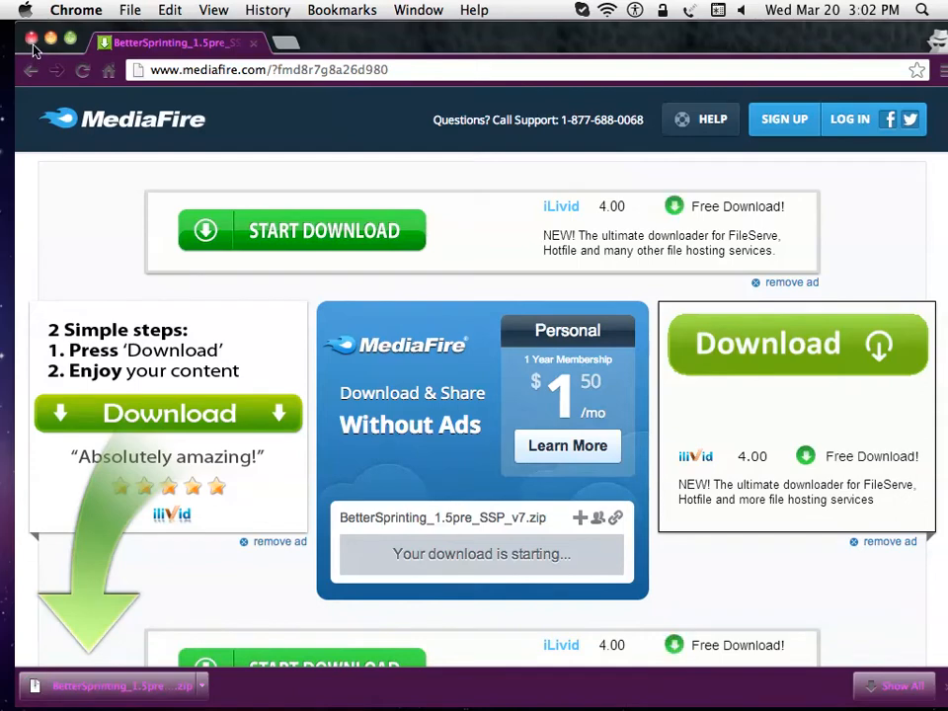
left_click(31, 43)
type("m")
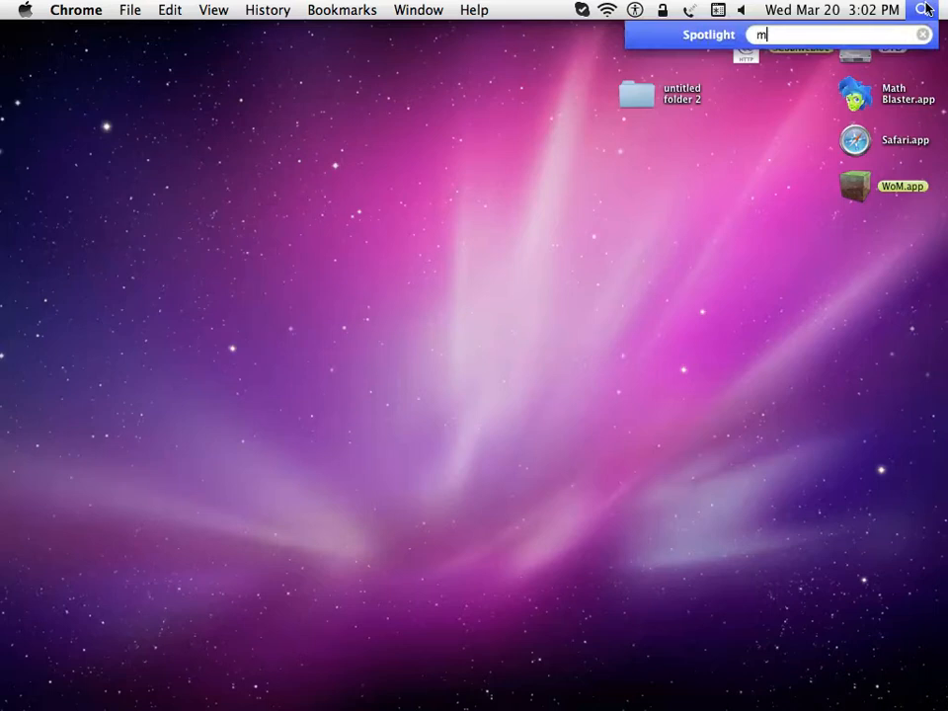
Step: Launch MagicLauncher from Spotlight by searching 'magic'
type("agic")
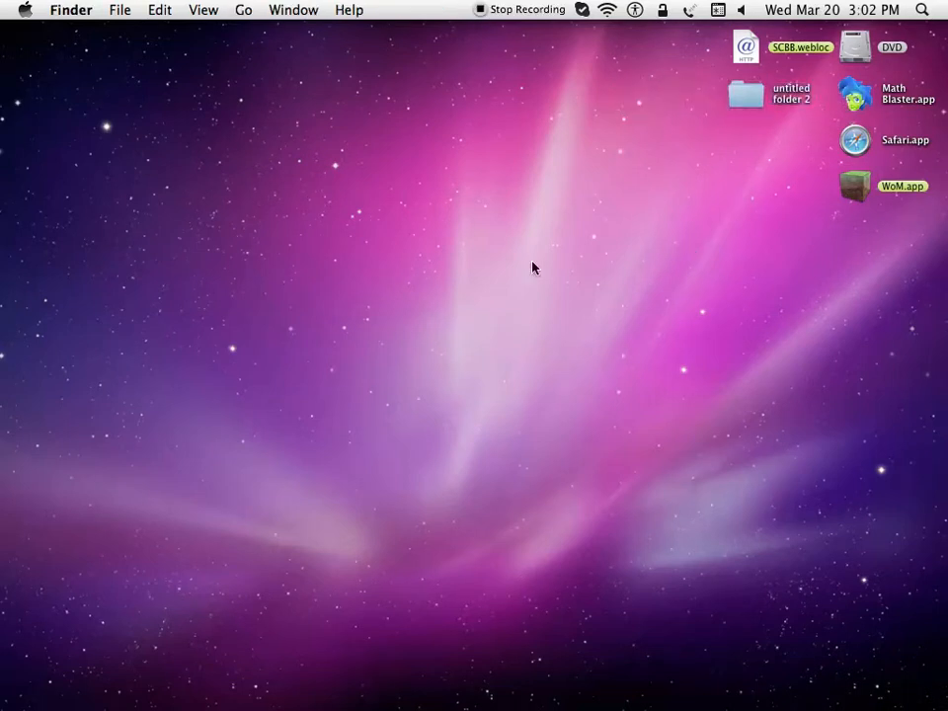
mouse_move(699, 573)
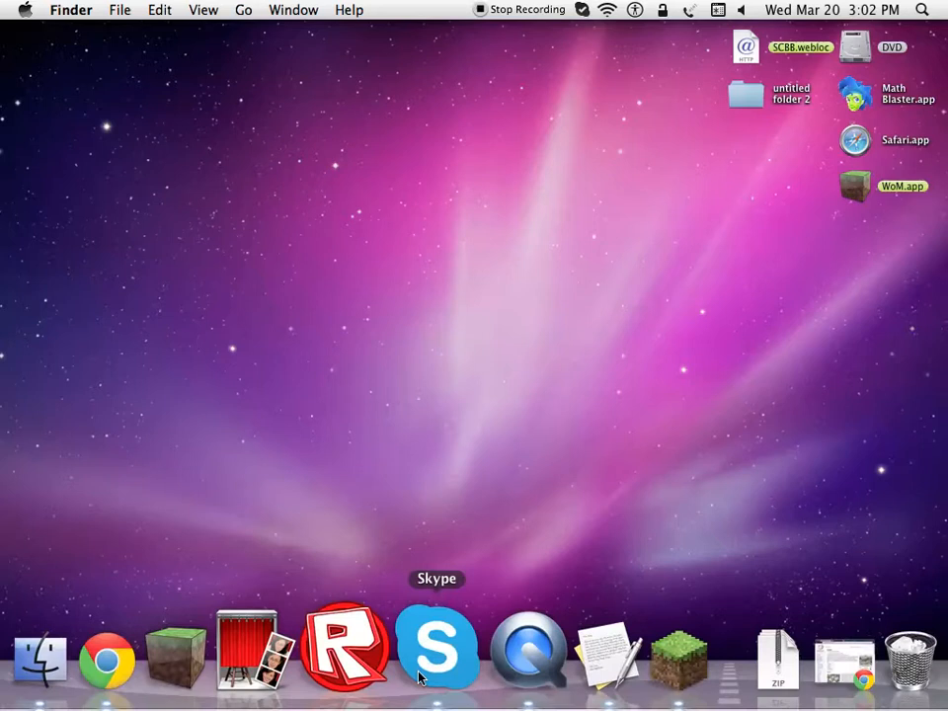
mouse_move(671, 252)
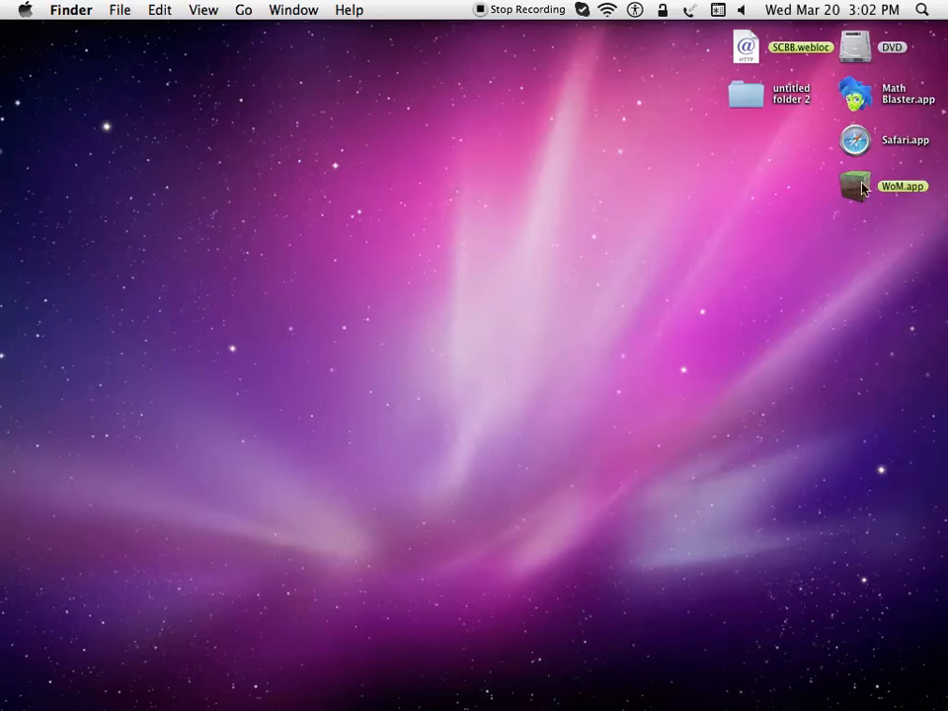
mouse_move(632, 436)
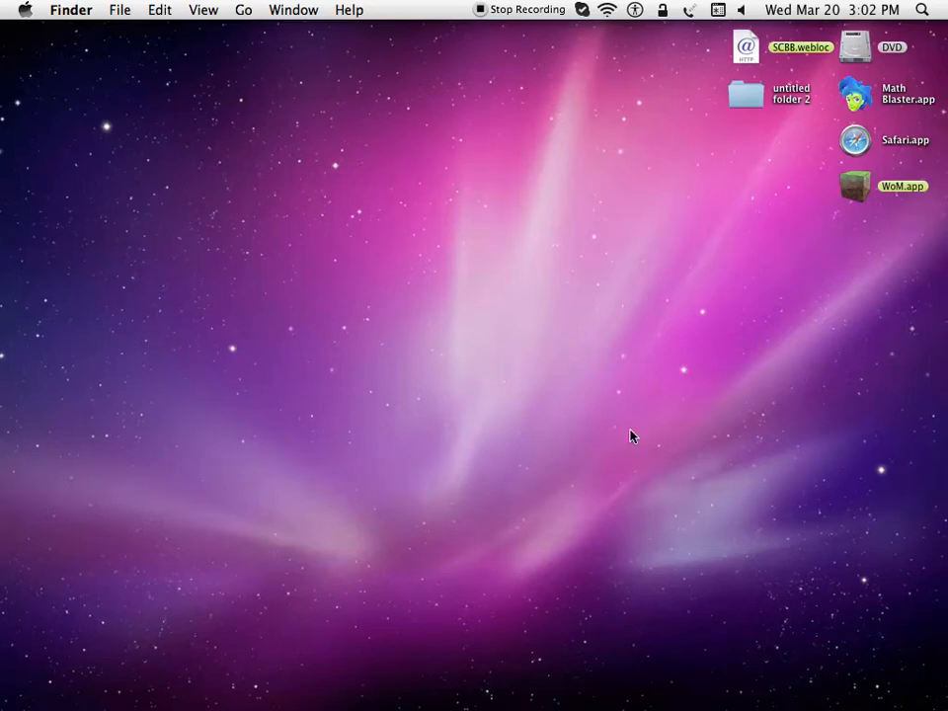
mouse_move(659, 465)
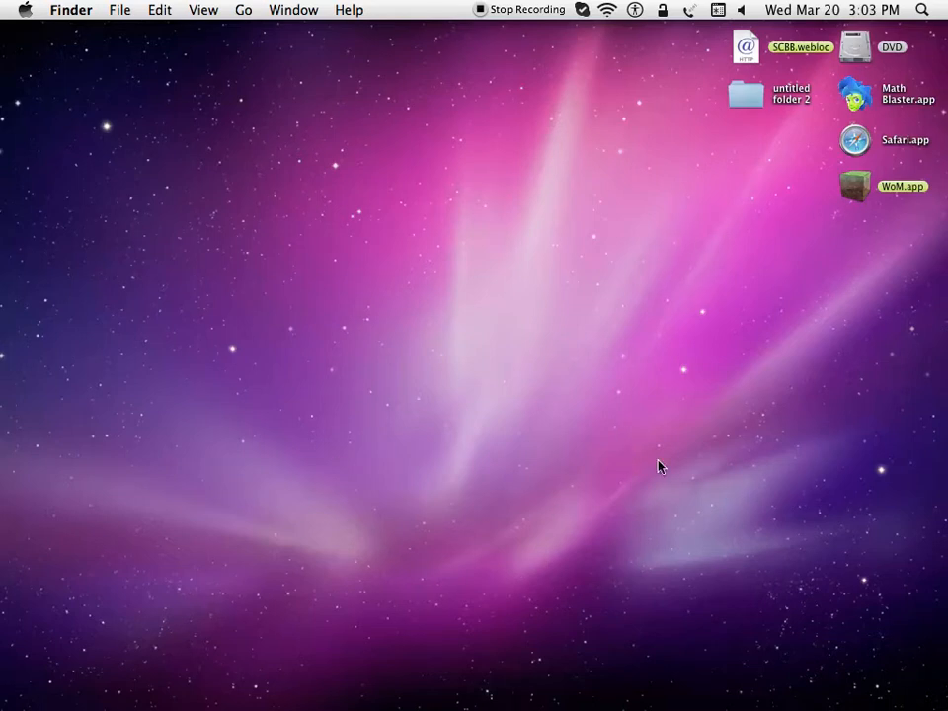
mouse_move(597, 573)
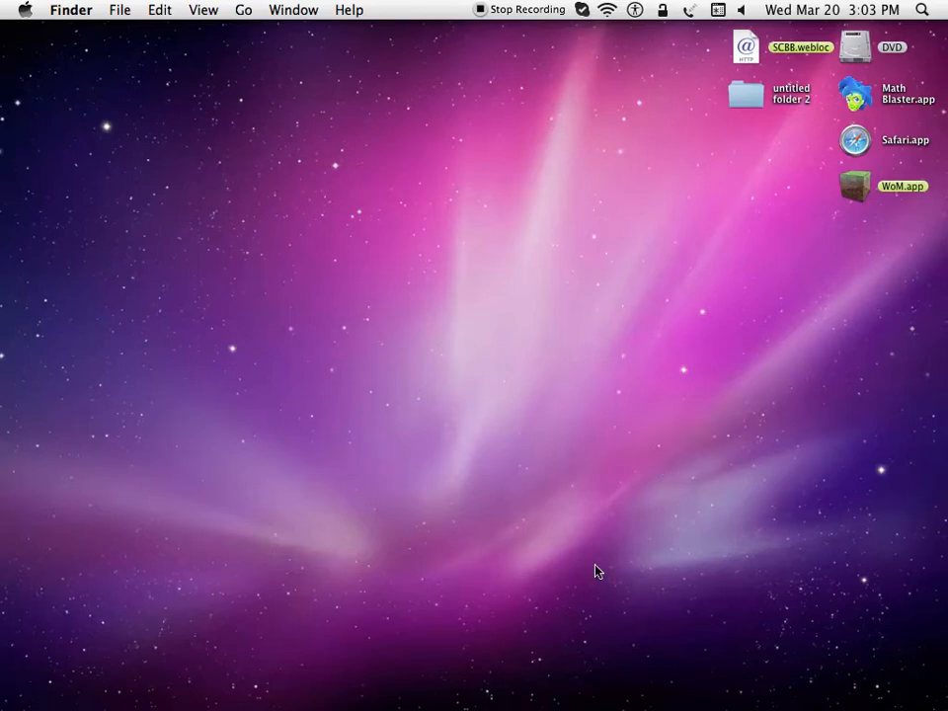
mouse_move(583, 363)
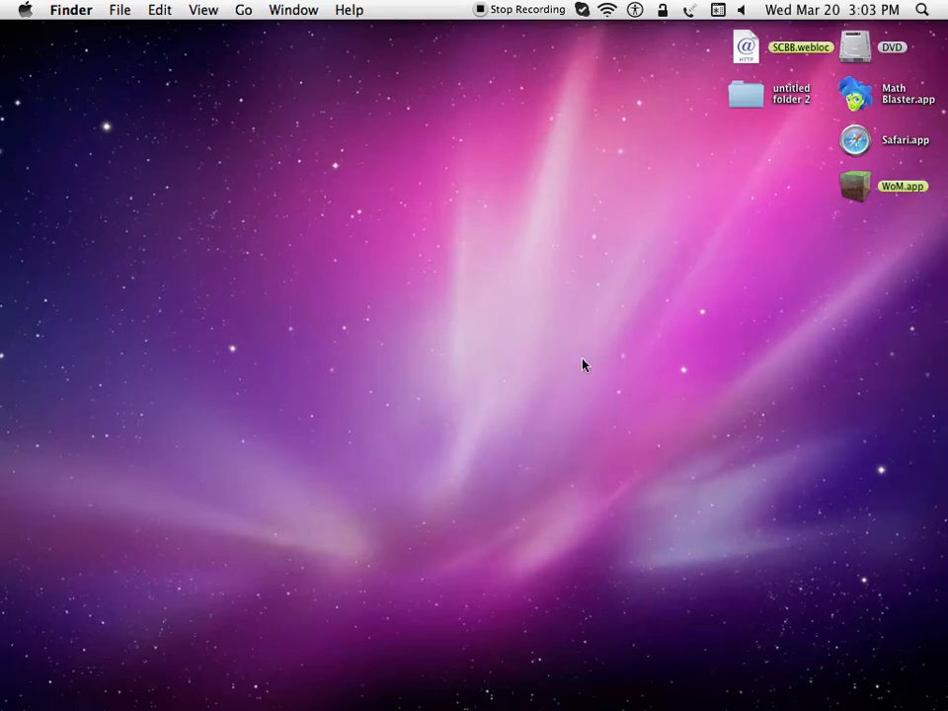
mouse_move(592, 367)
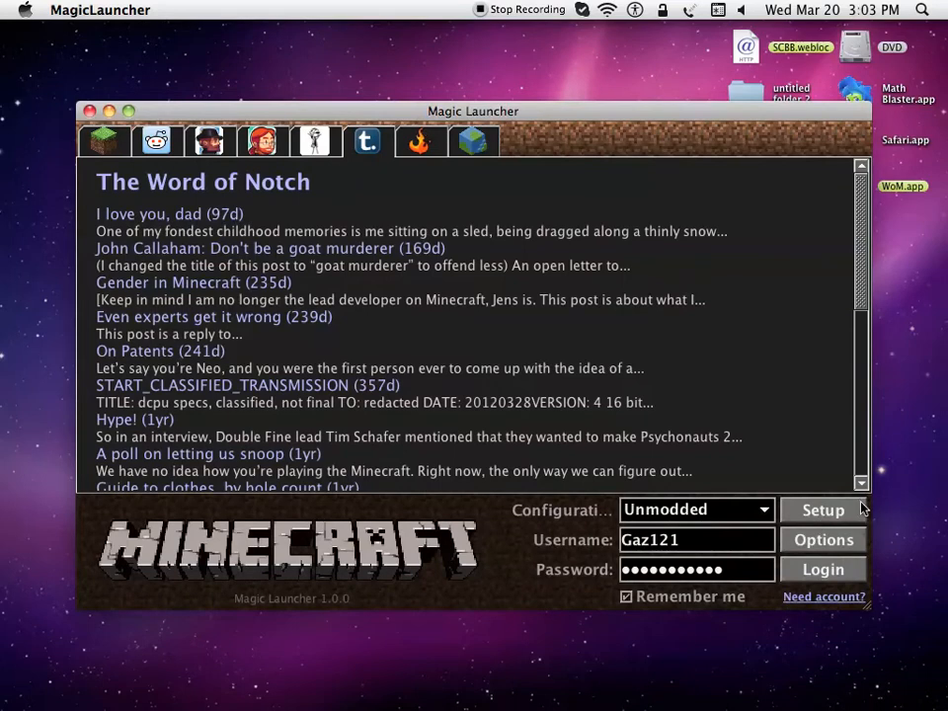
Step: In MagicLauncher Setup, create a new configuration 'a' copied from Default
left_click(821, 509)
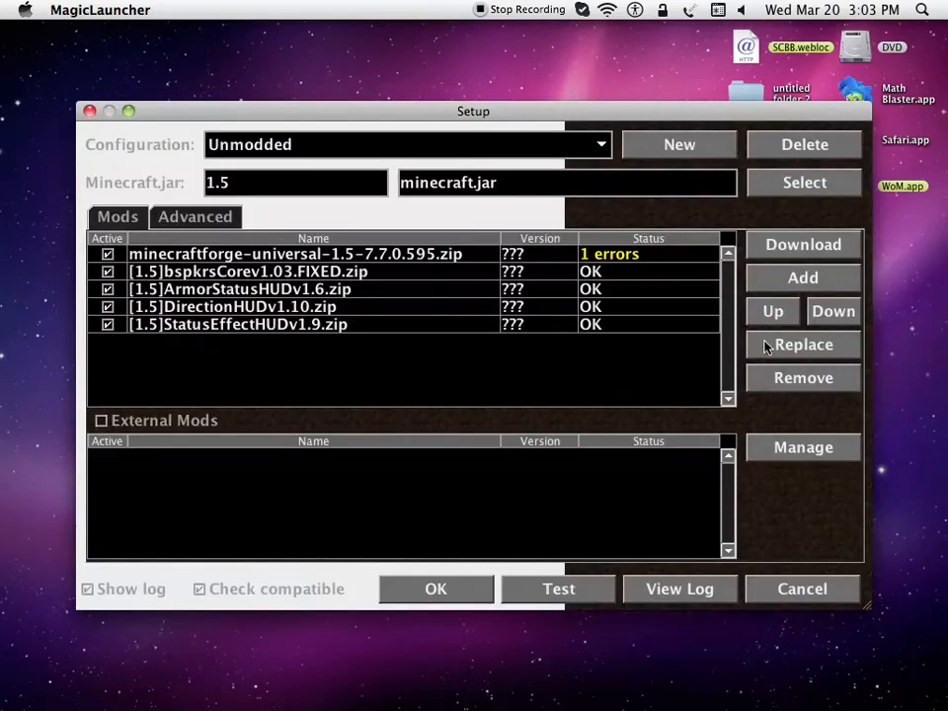
mouse_move(671, 326)
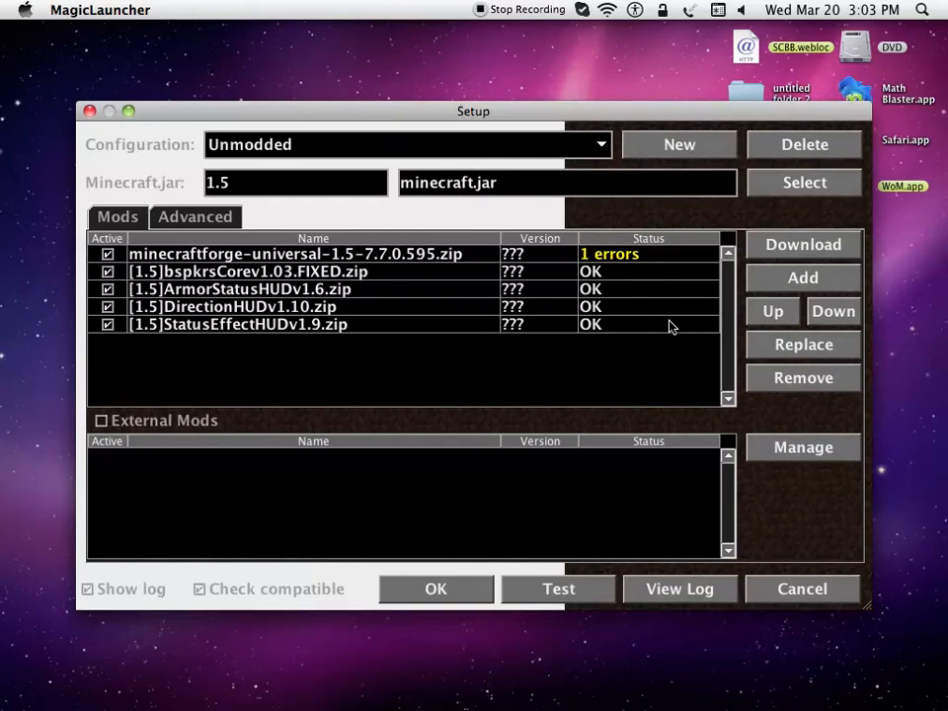
left_click(801, 277)
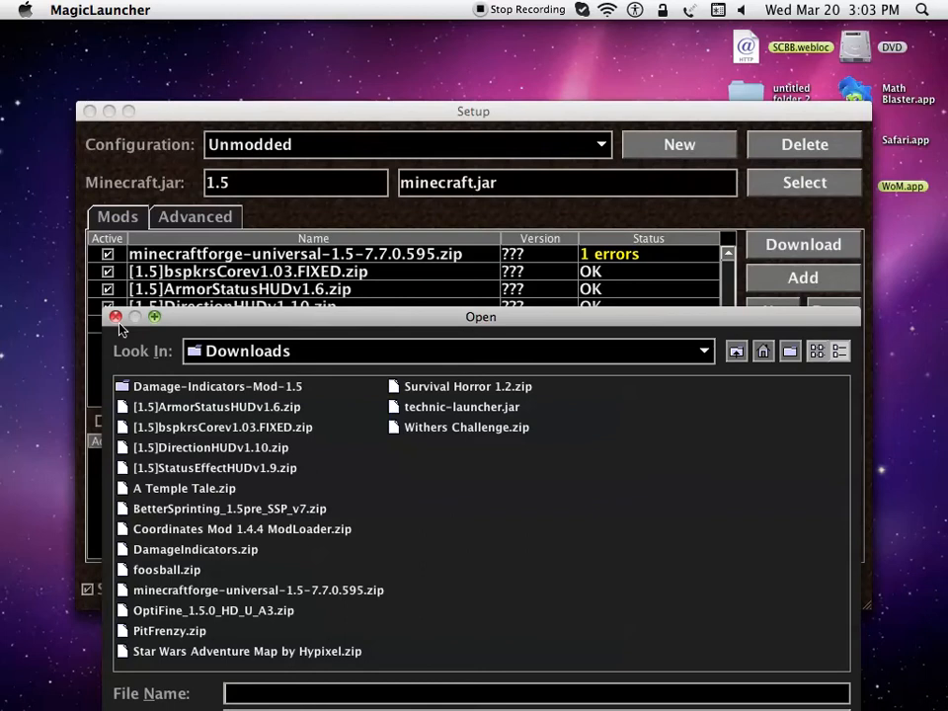
left_click(405, 145)
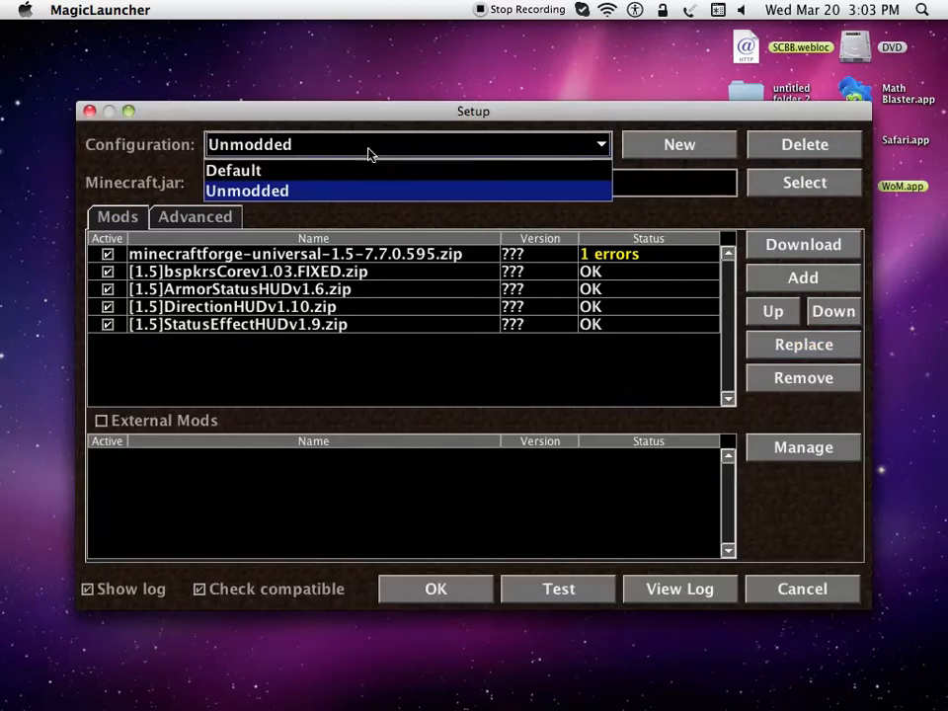
left_click(679, 144)
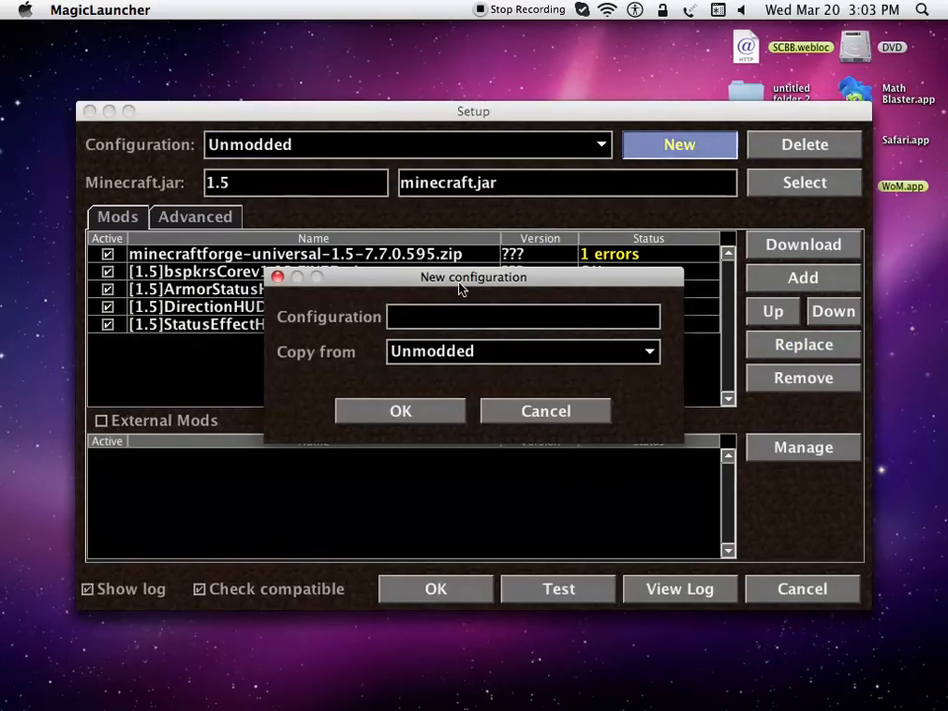
mouse_move(444, 371)
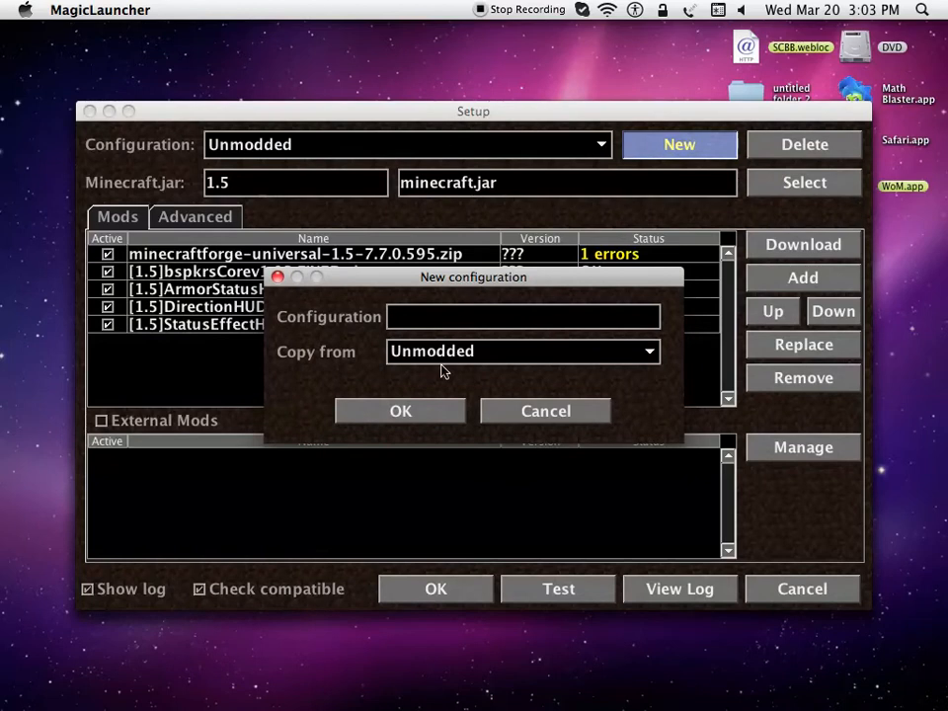
left_click(399, 411)
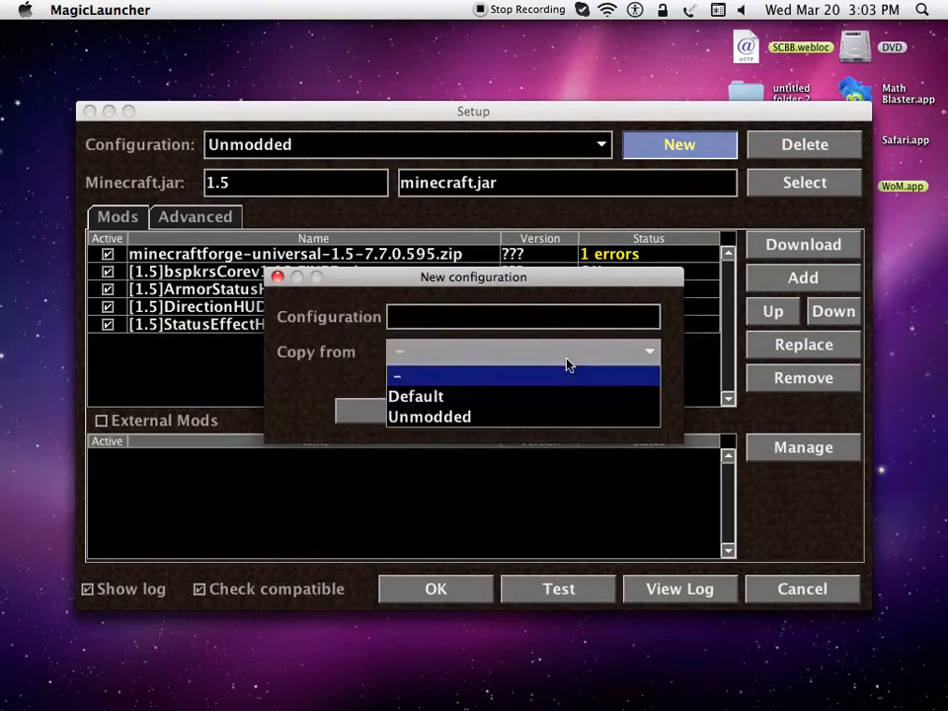
left_click(414, 395)
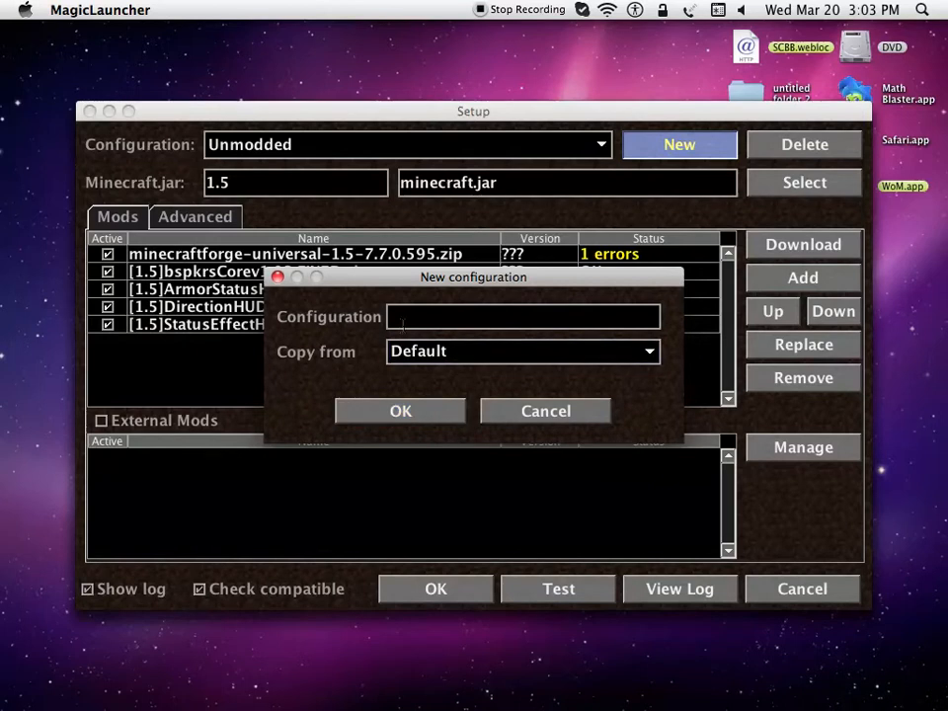
left_click(399, 410)
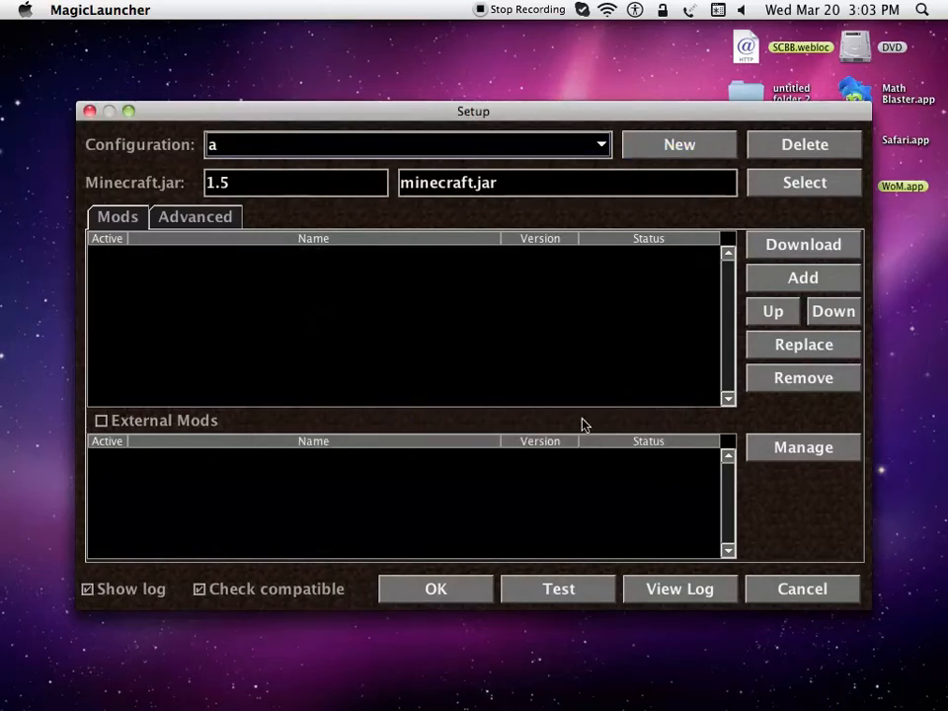
mouse_move(679, 265)
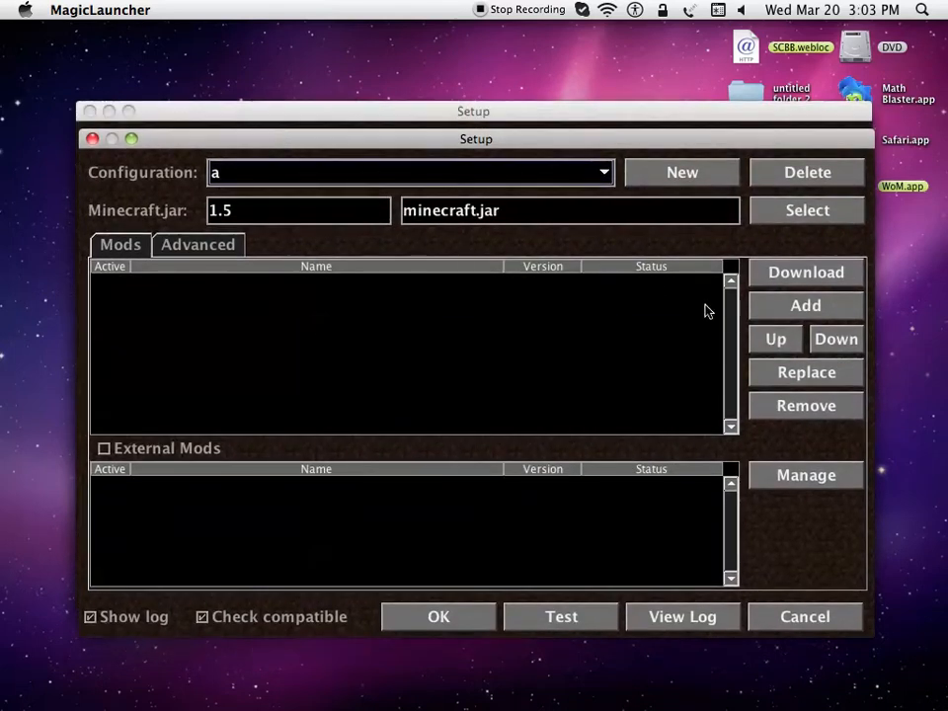
Step: Add minecraftforge-universal-1.5-7.7.0.595.zip from Downloads to configuration a's mod list
left_click(806, 304)
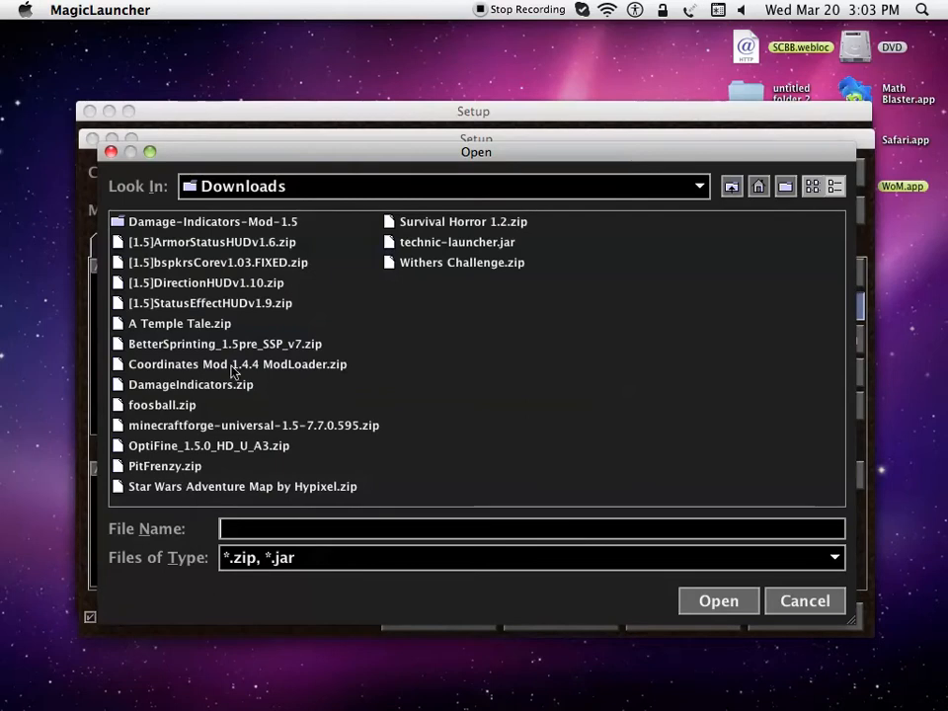
left_click(253, 425)
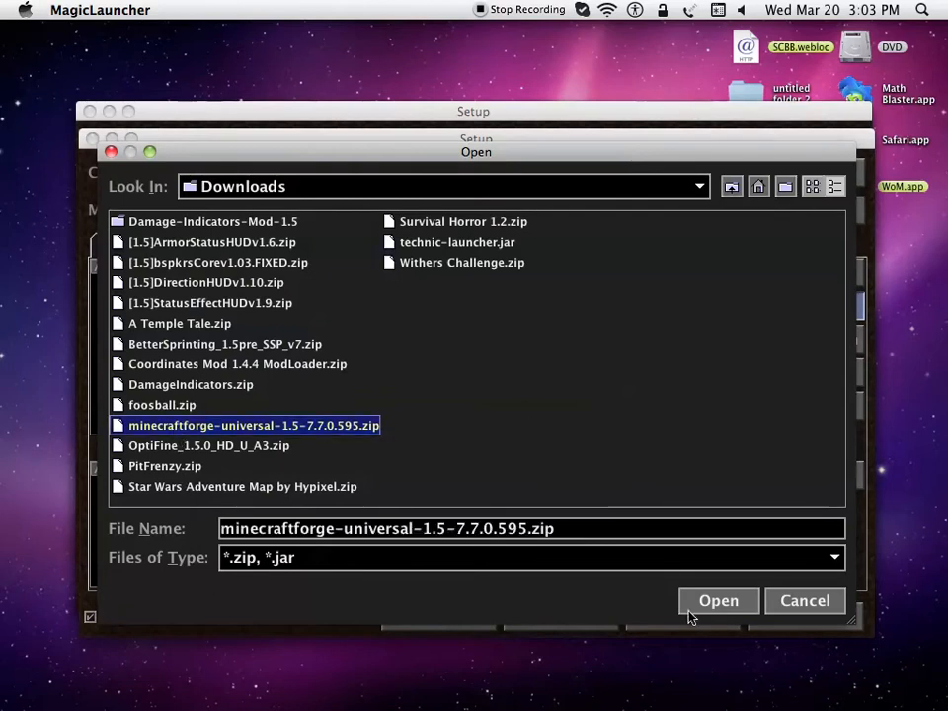
left_click(718, 600)
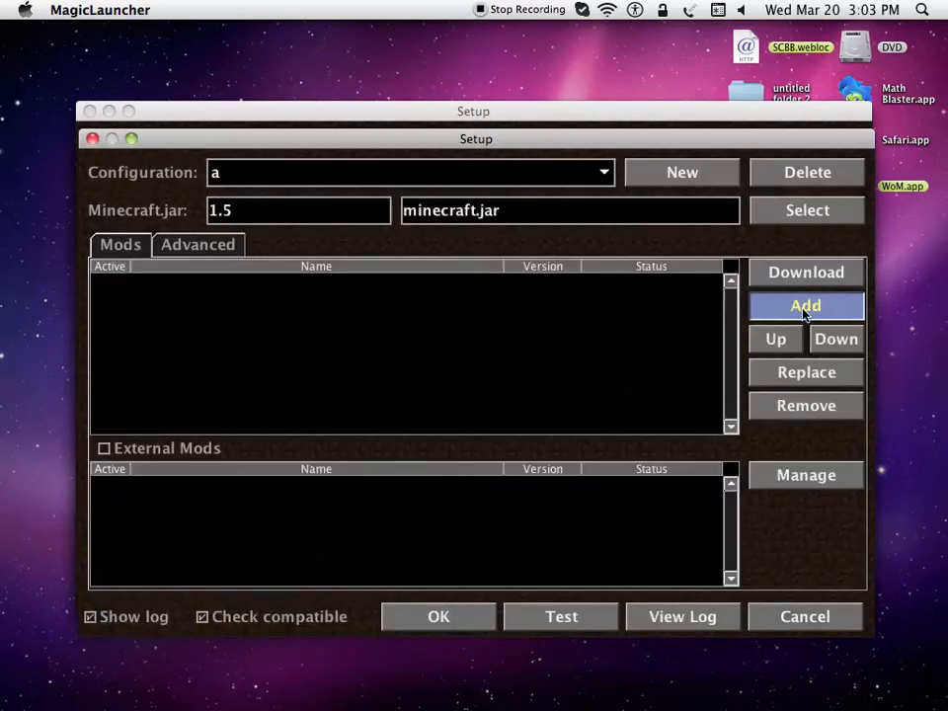
left_click(805, 304)
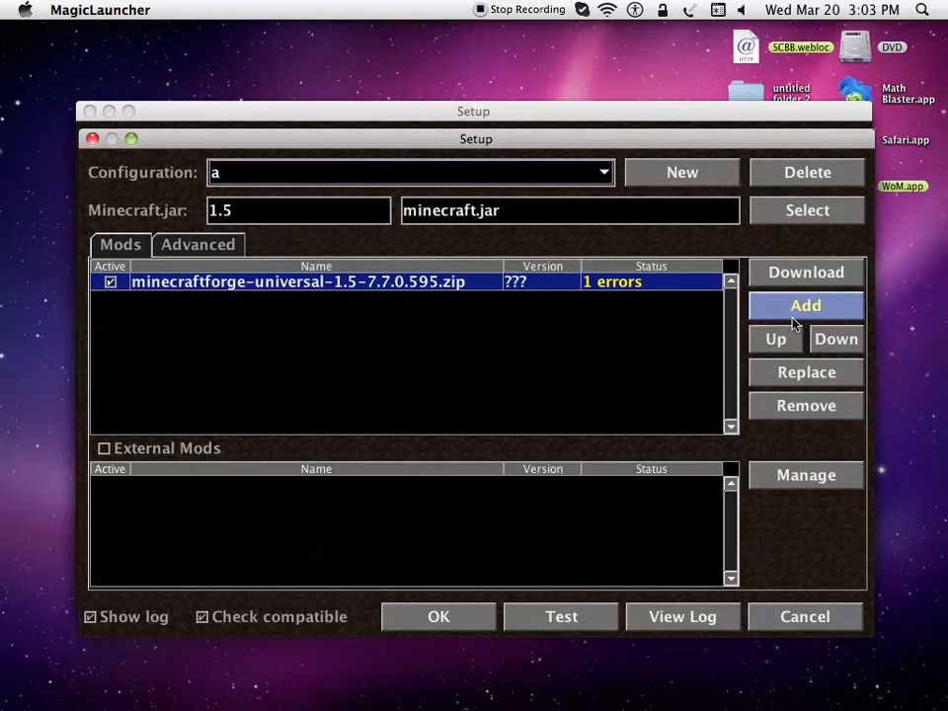
Step: Add BetterSprinting_1.5pre_SSP_v7.zip from Downloads as the second mod below Forge
left_click(805, 304)
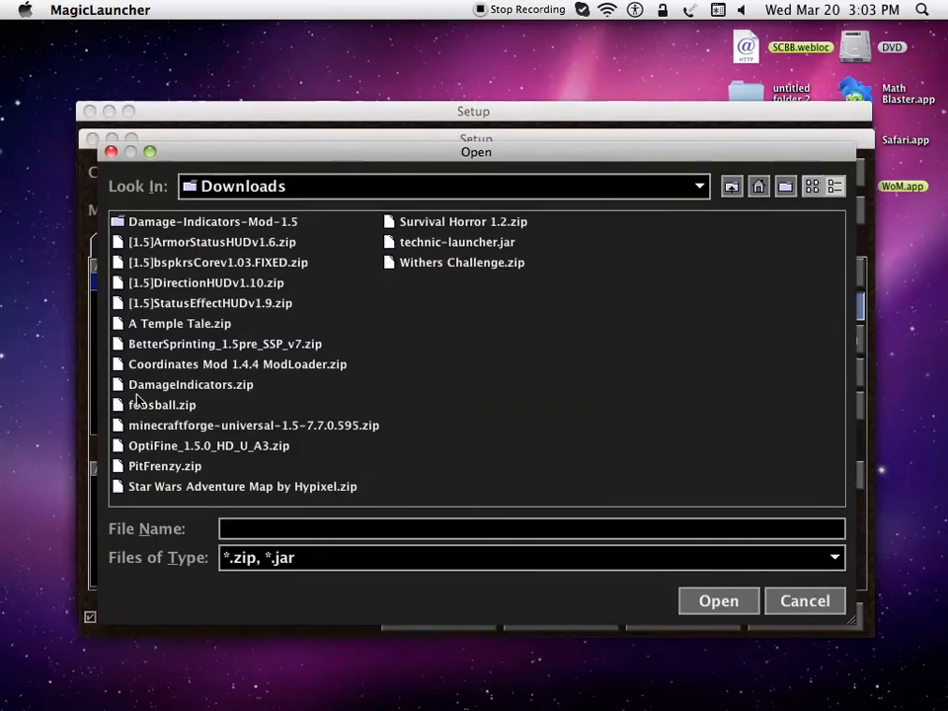
left_click(225, 344)
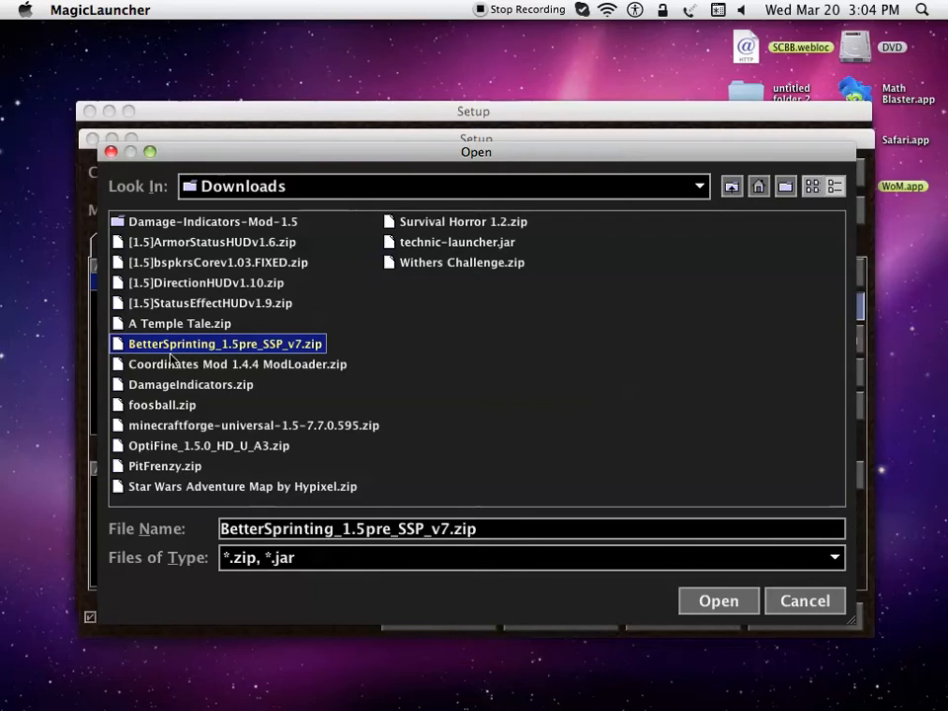
mouse_move(585, 382)
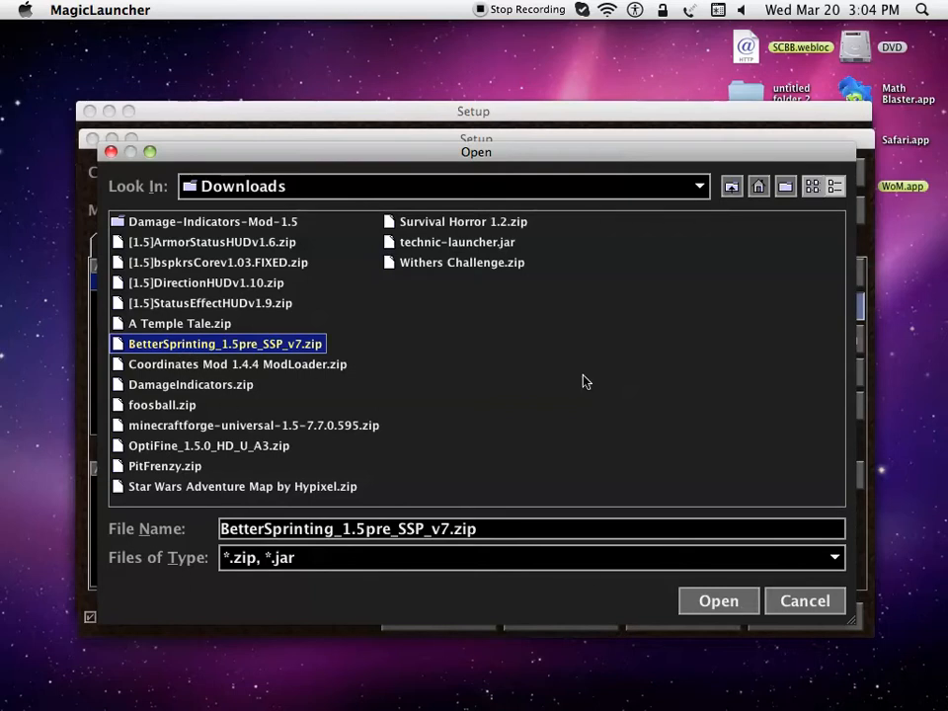
mouse_move(651, 132)
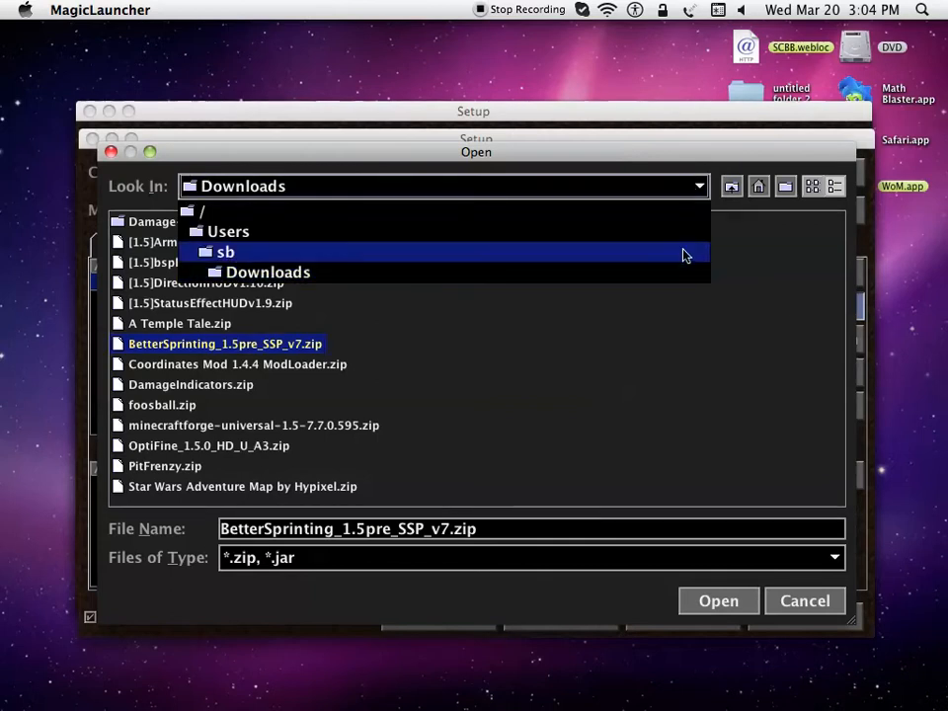
mouse_move(201, 209)
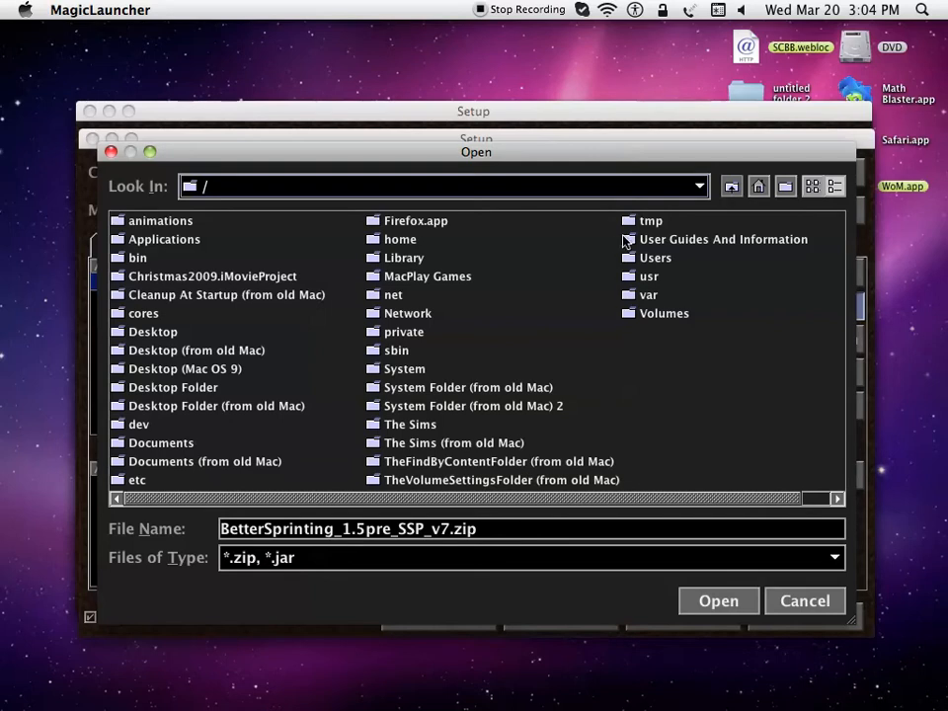
double_click(655, 257)
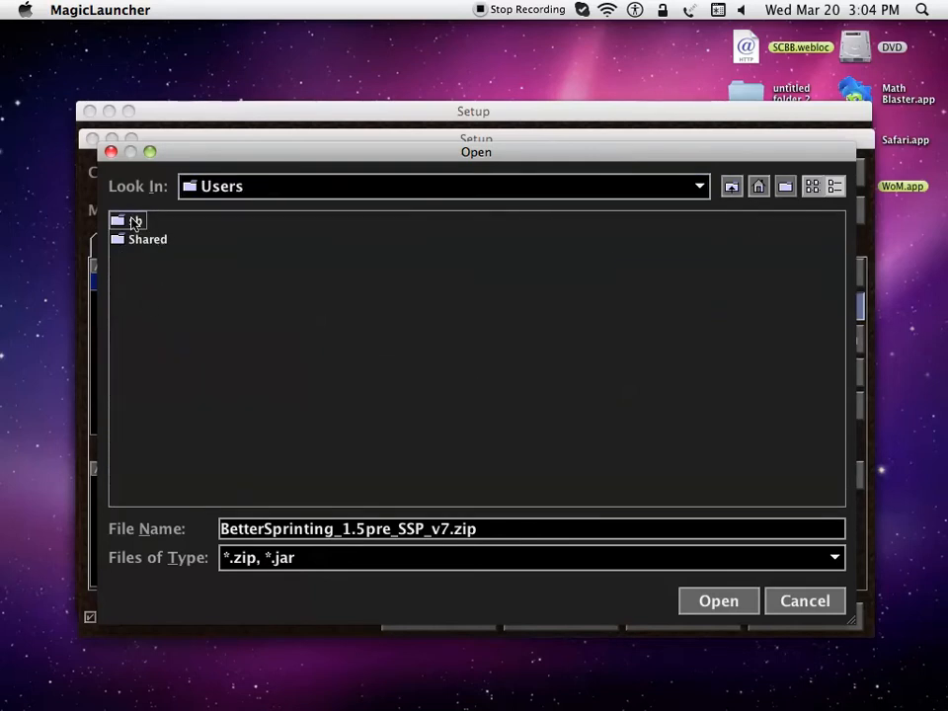
double_click(135, 221)
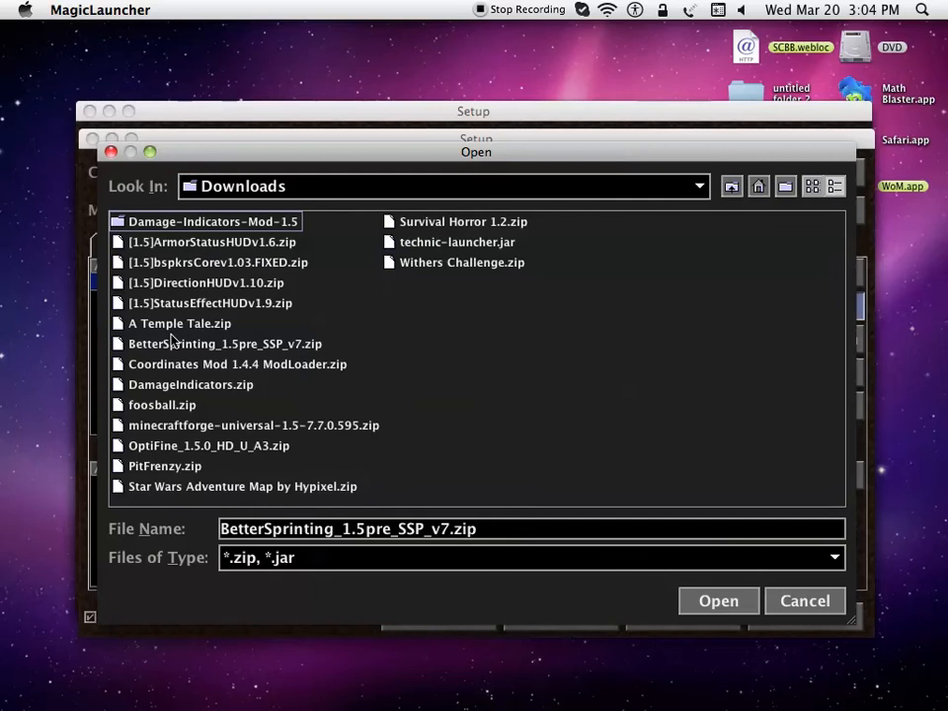
left_click(225, 343)
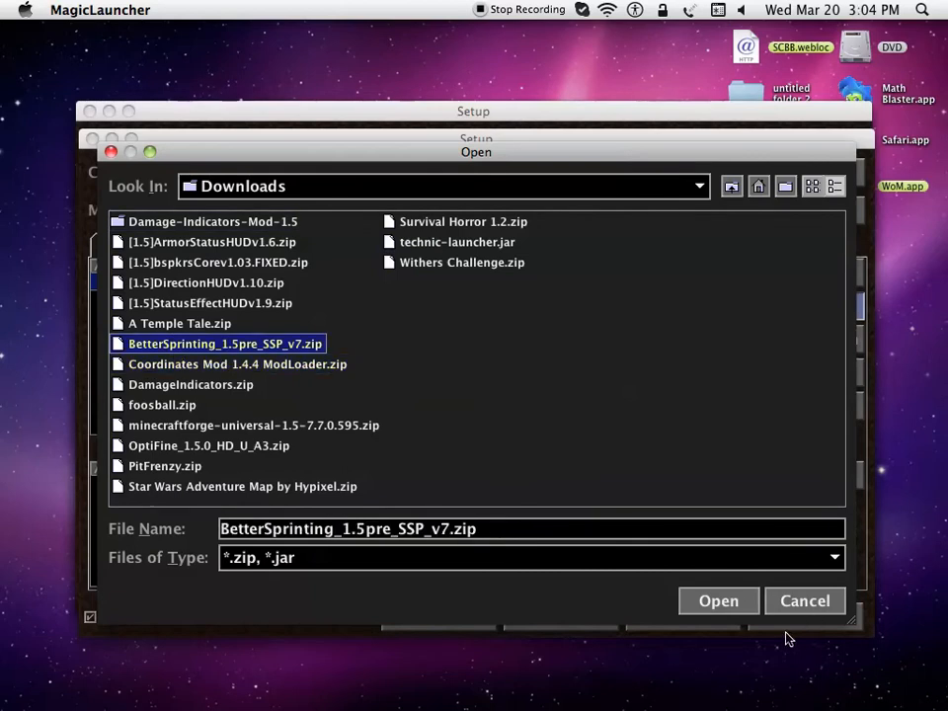
left_click(719, 600)
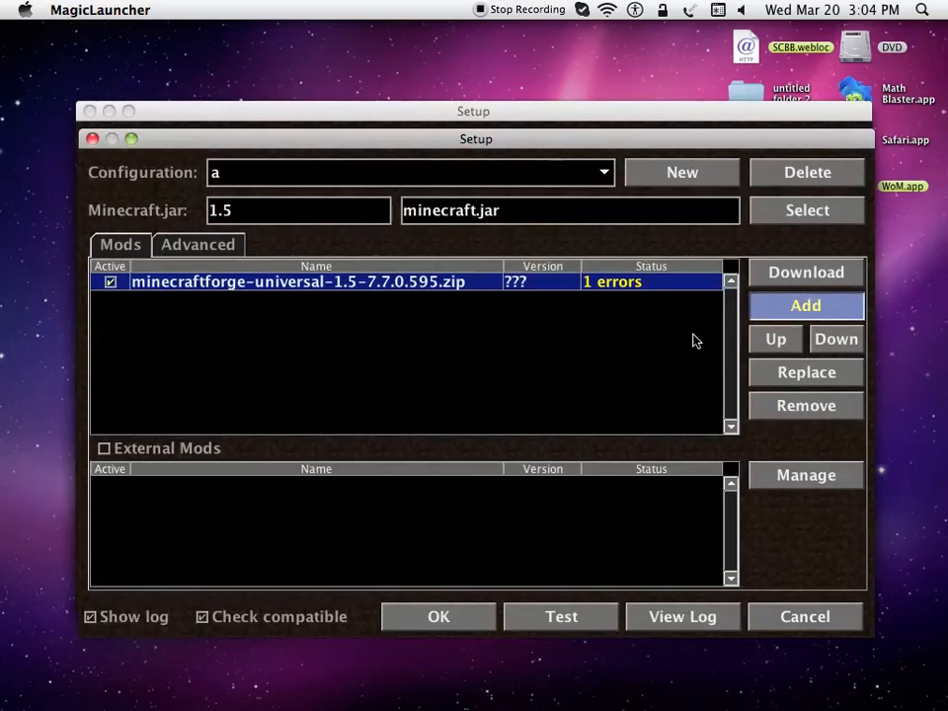
left_click(805, 304)
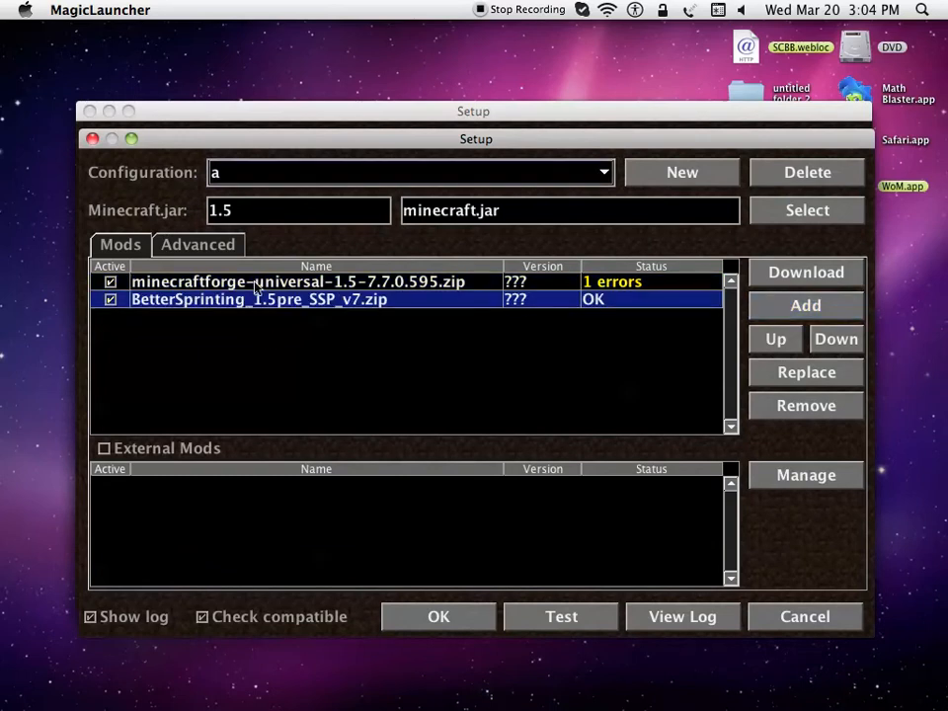
mouse_move(746, 236)
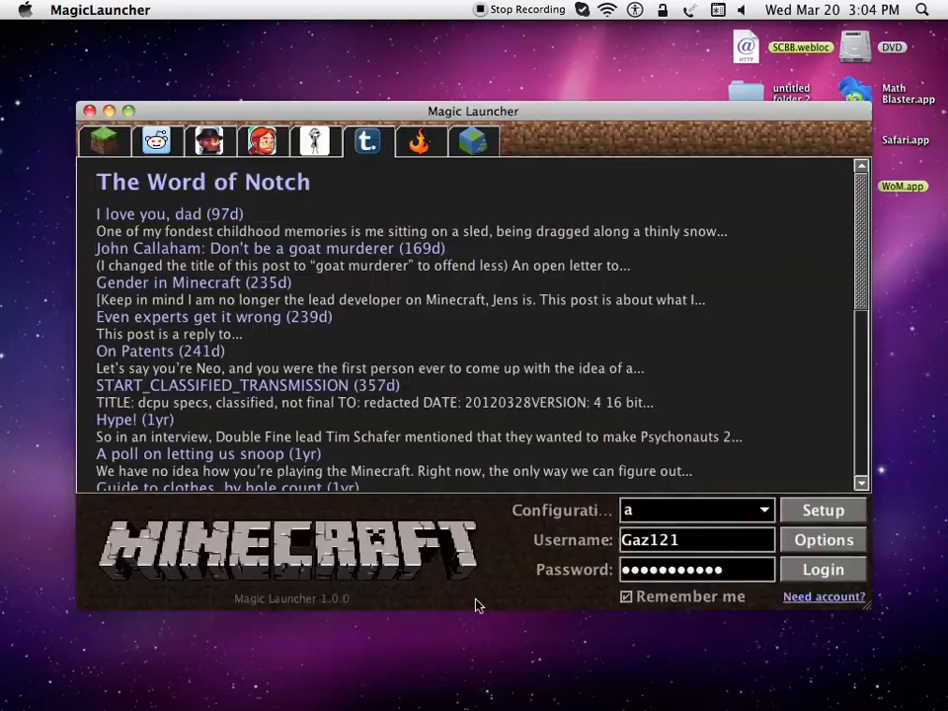
Step: Log in to launch modded Minecraft and close the launcher's Log window
left_click(821, 569)
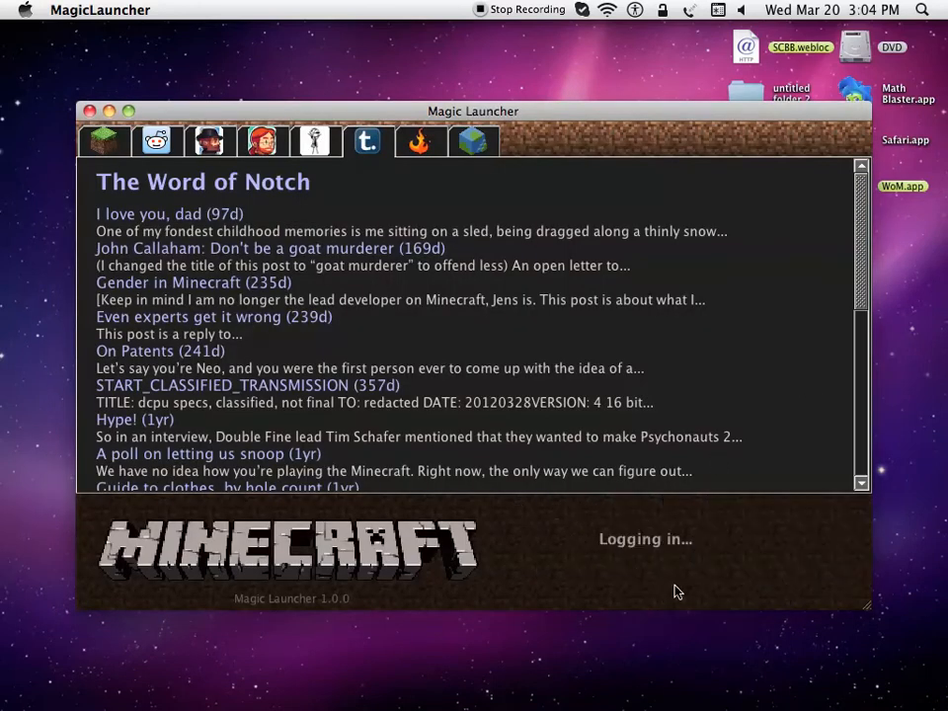
mouse_move(568, 345)
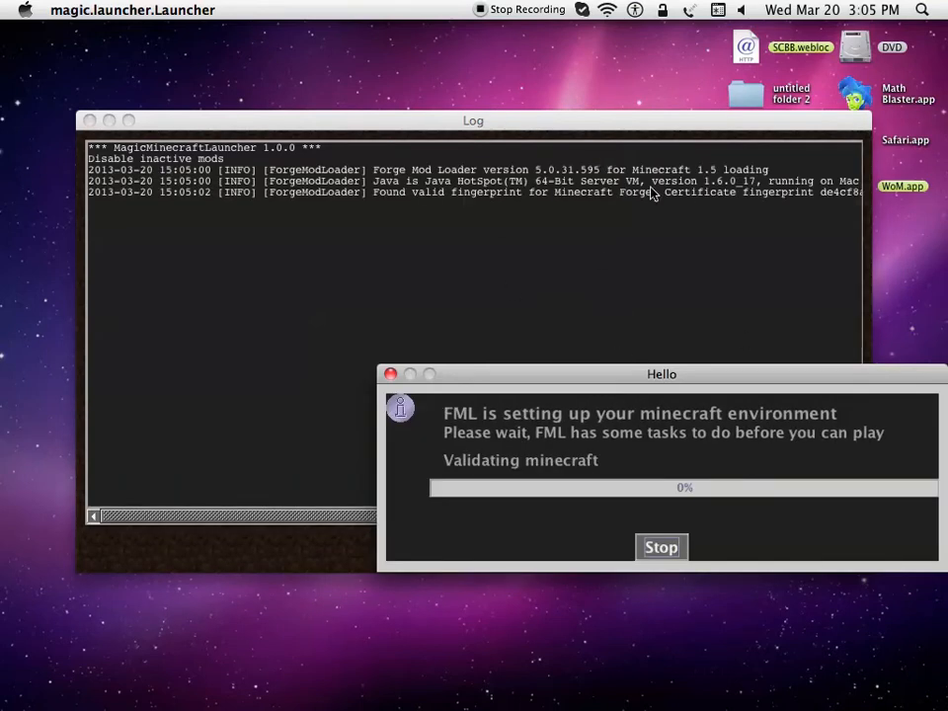
mouse_move(614, 280)
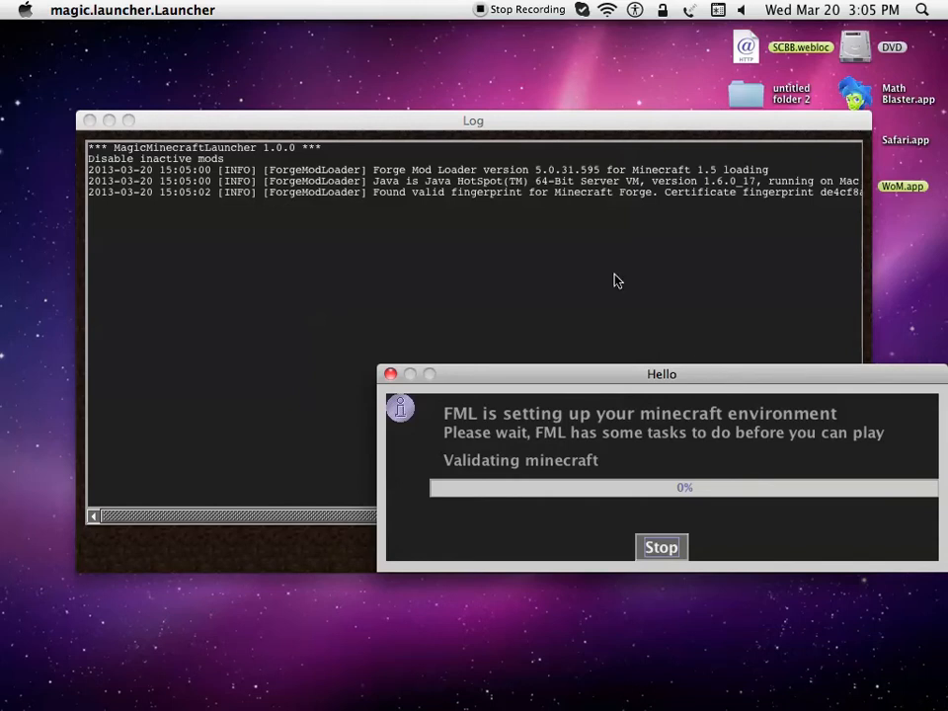
mouse_move(742, 308)
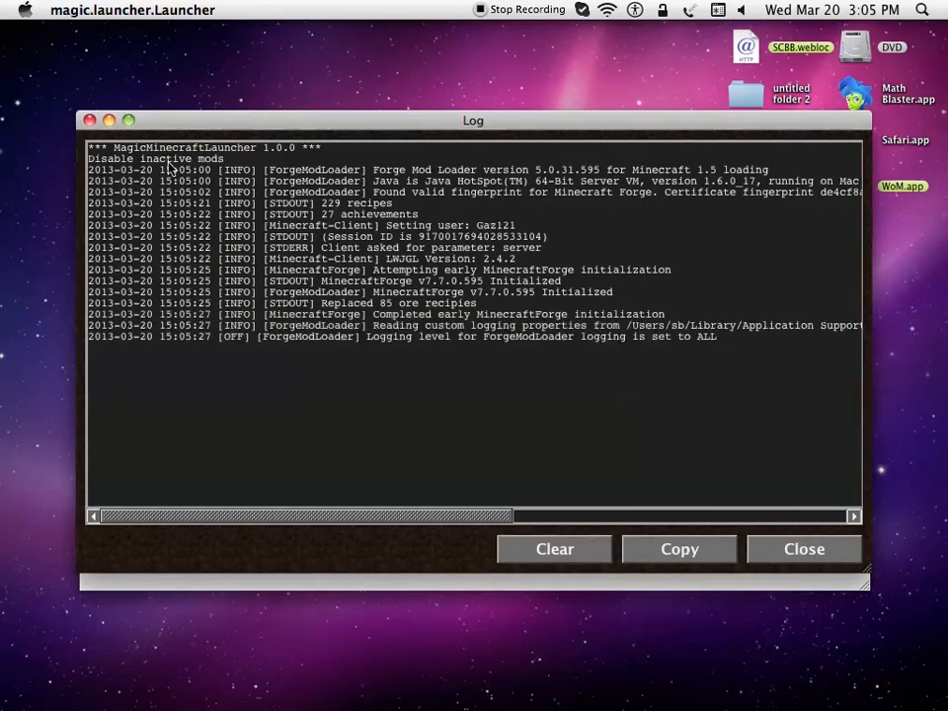
left_click(804, 549)
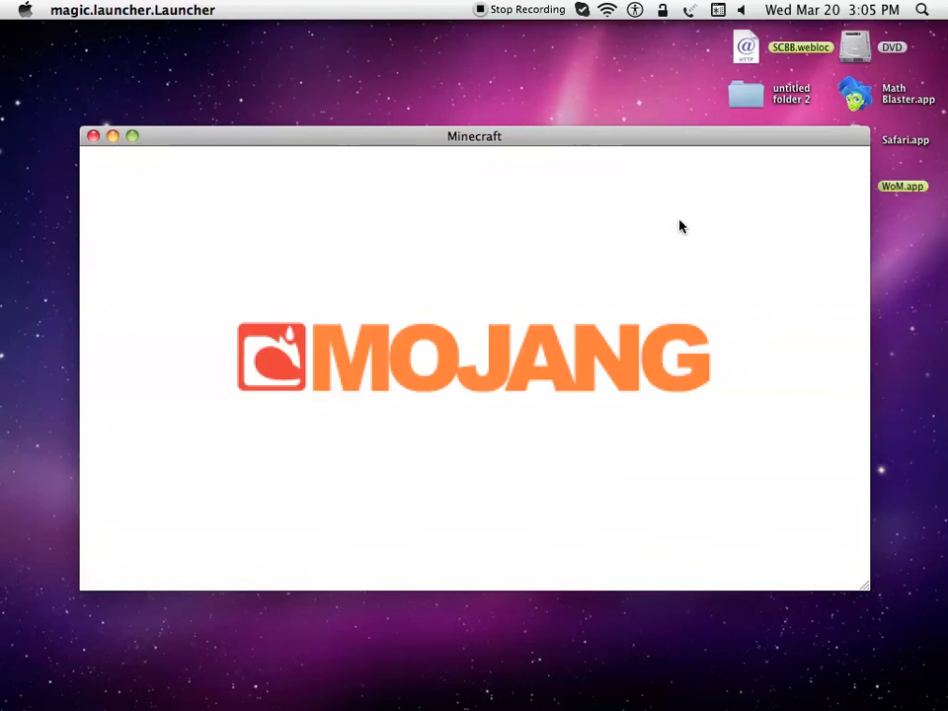
mouse_move(168, 32)
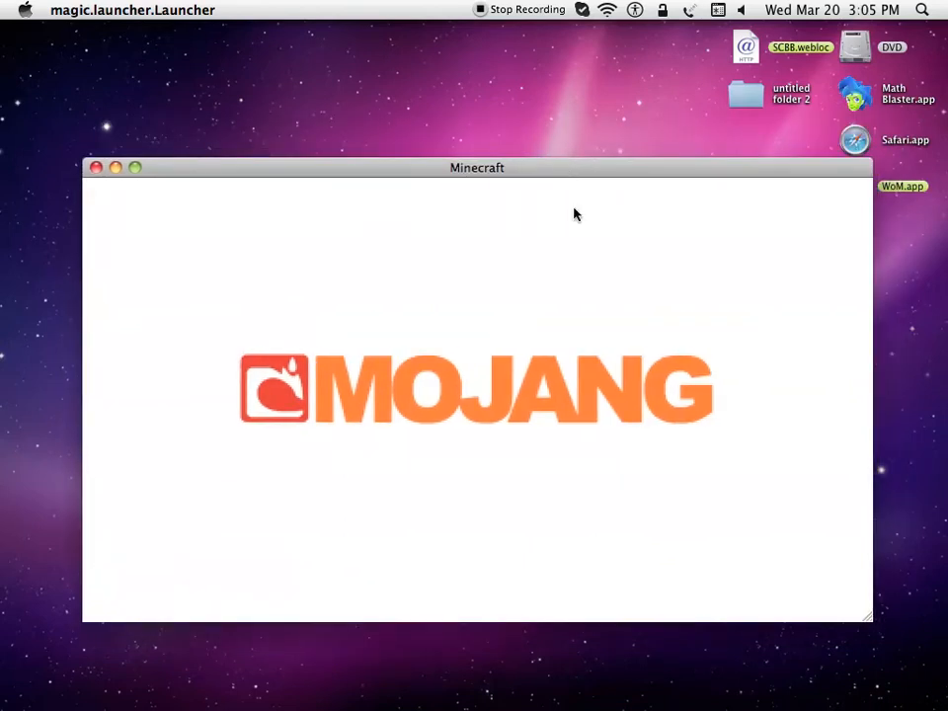
Step: Reposition the Minecraft window on the desktop while the game loads
left_click_drag(478, 166, 498, 152)
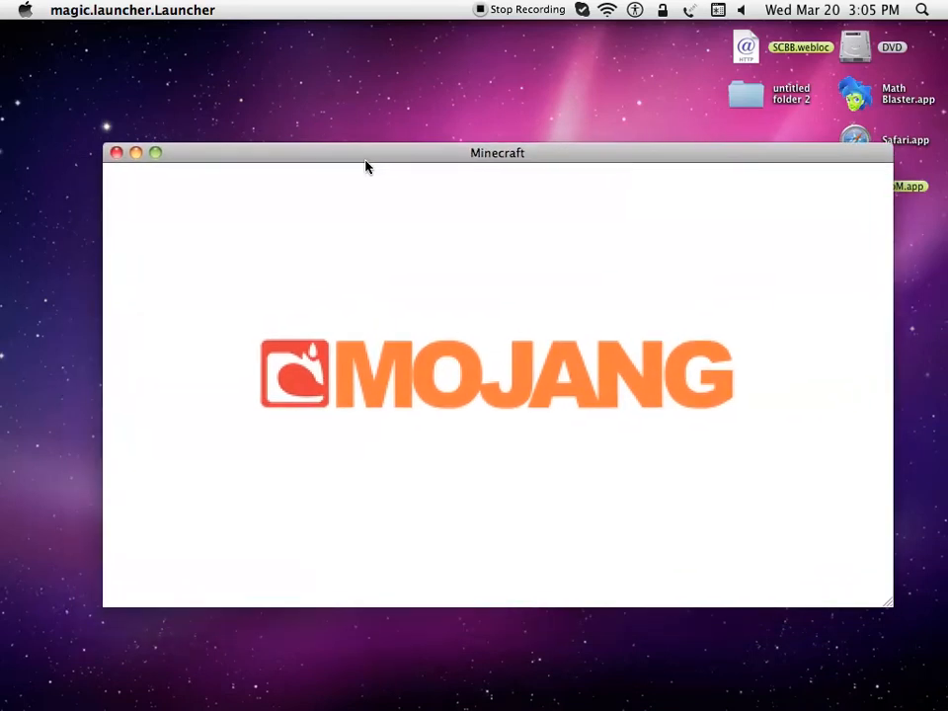
mouse_move(383, 150)
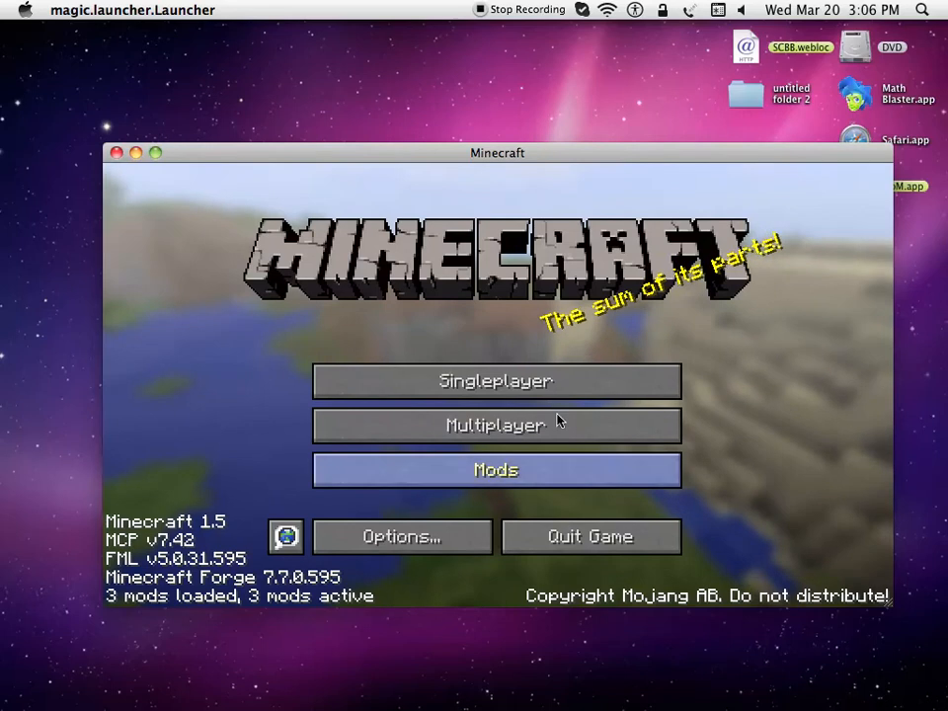
mouse_move(494, 381)
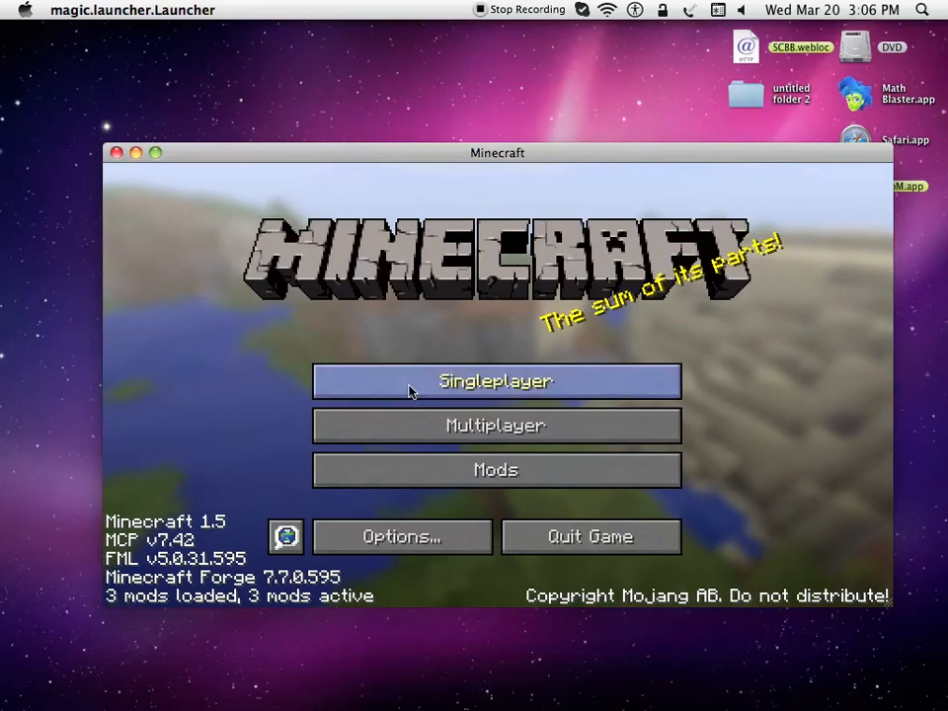
Step: Pick a saved world from the Singleplayer list and start playing it
left_click(495, 381)
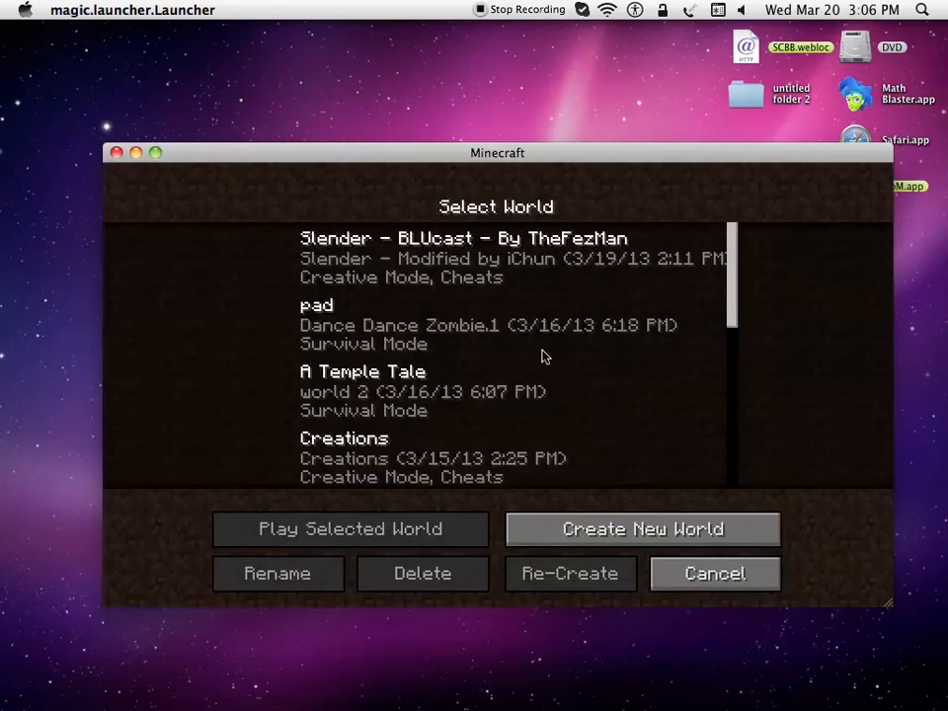
scroll("down", 3)
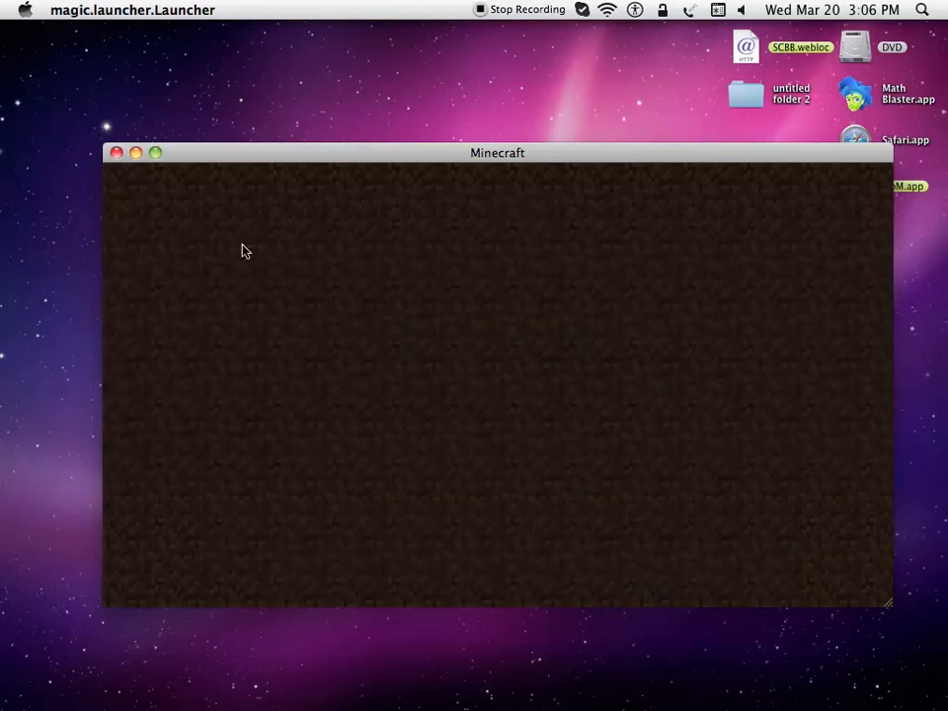
mouse_move(511, 399)
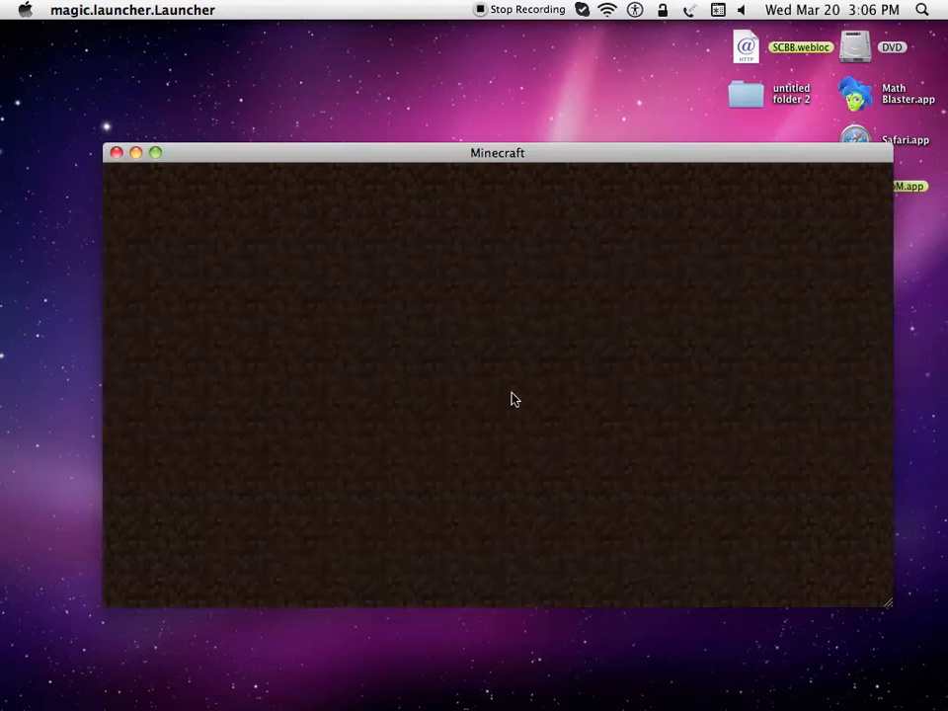
mouse_move(485, 509)
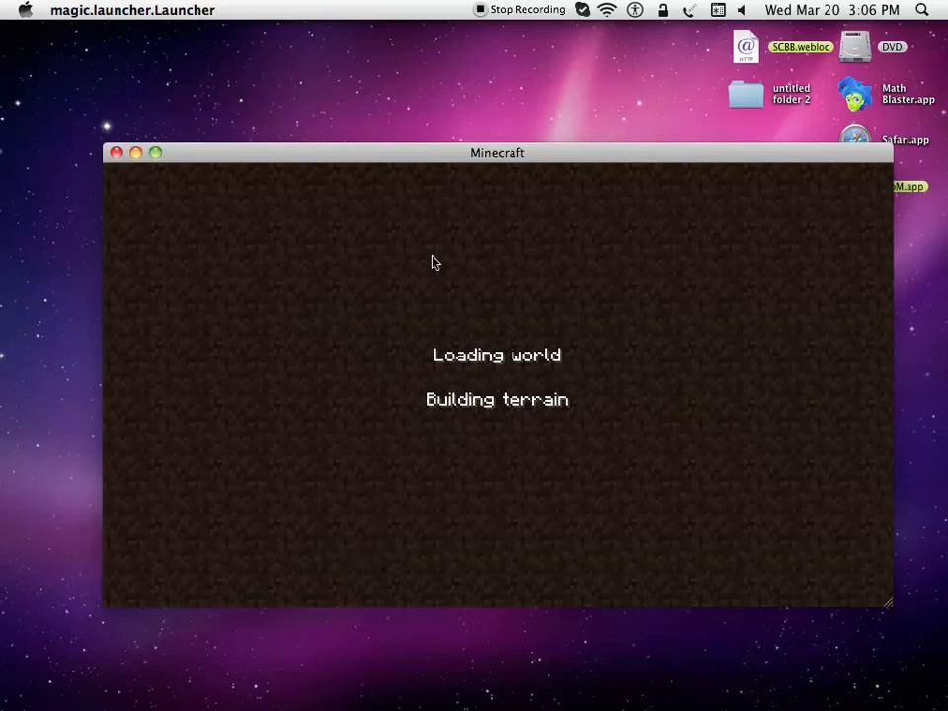
mouse_move(839, 266)
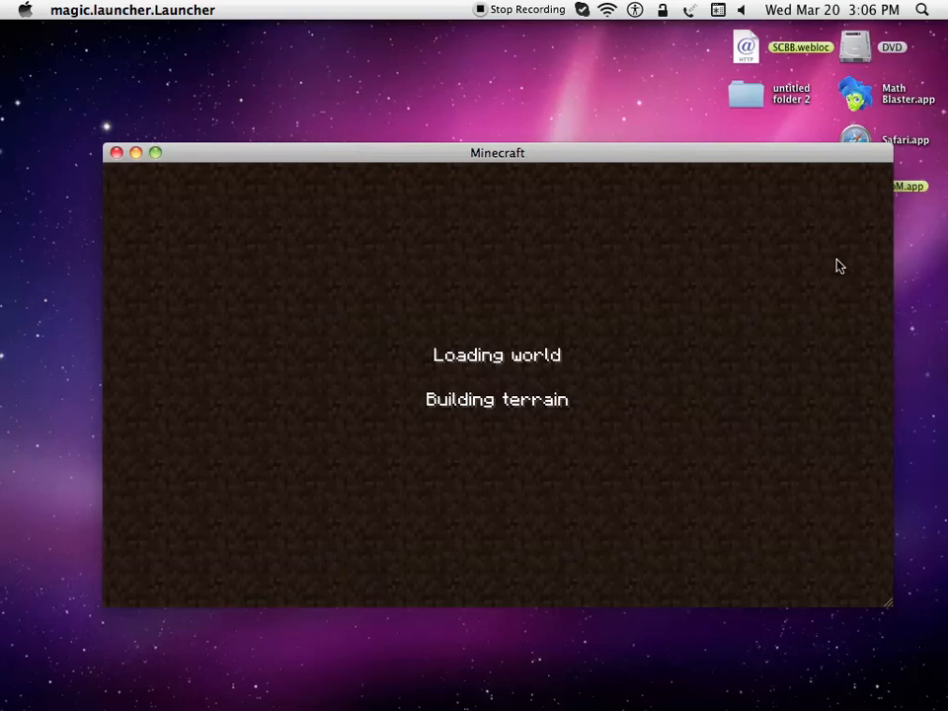
mouse_move(641, 344)
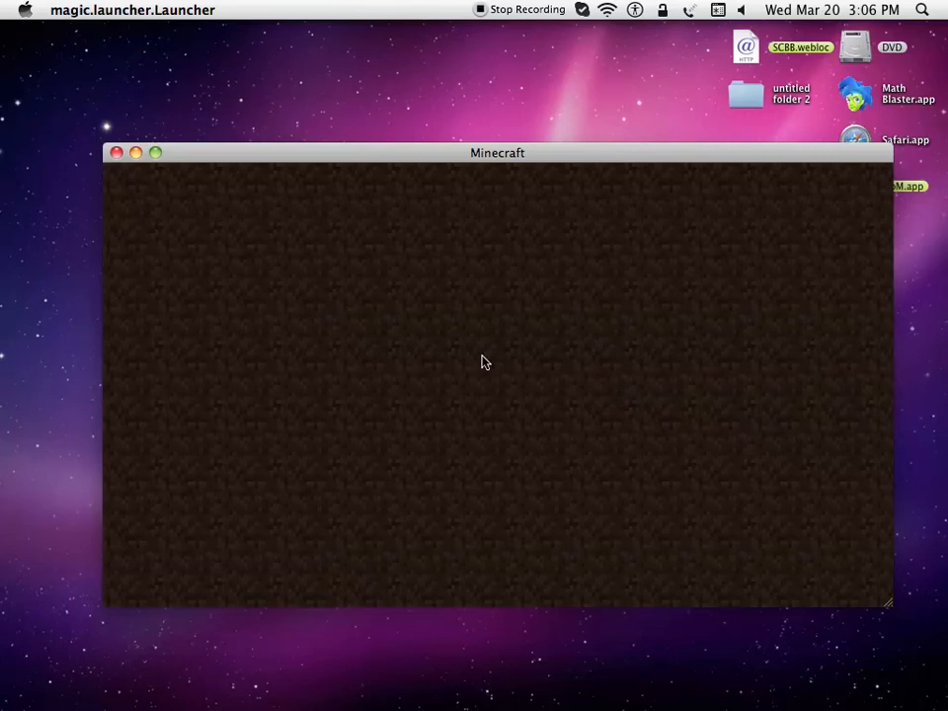
mouse_move(359, 332)
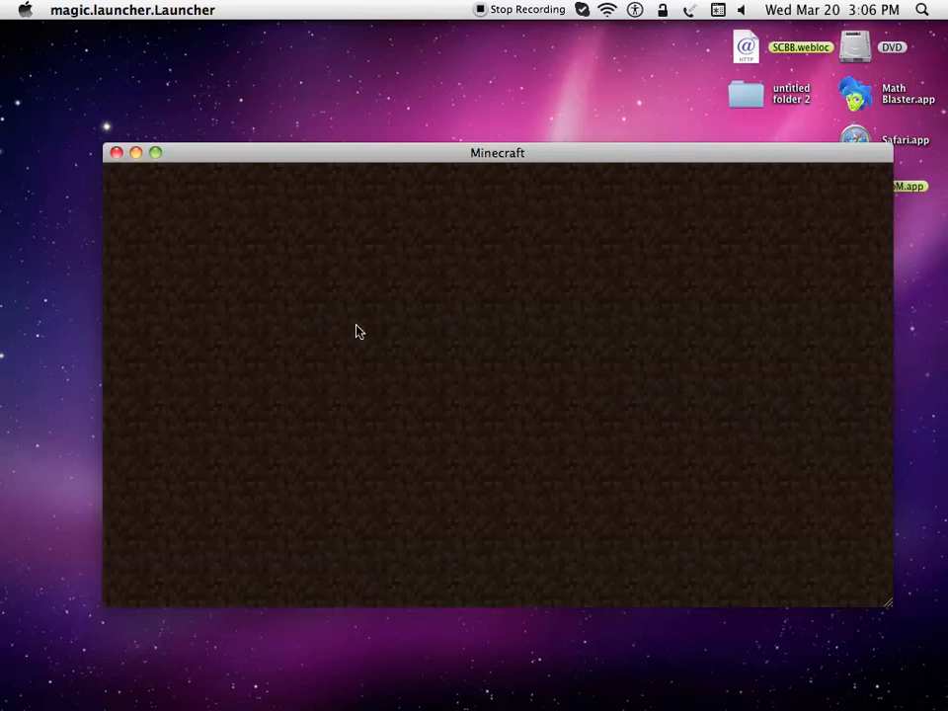
mouse_move(359, 320)
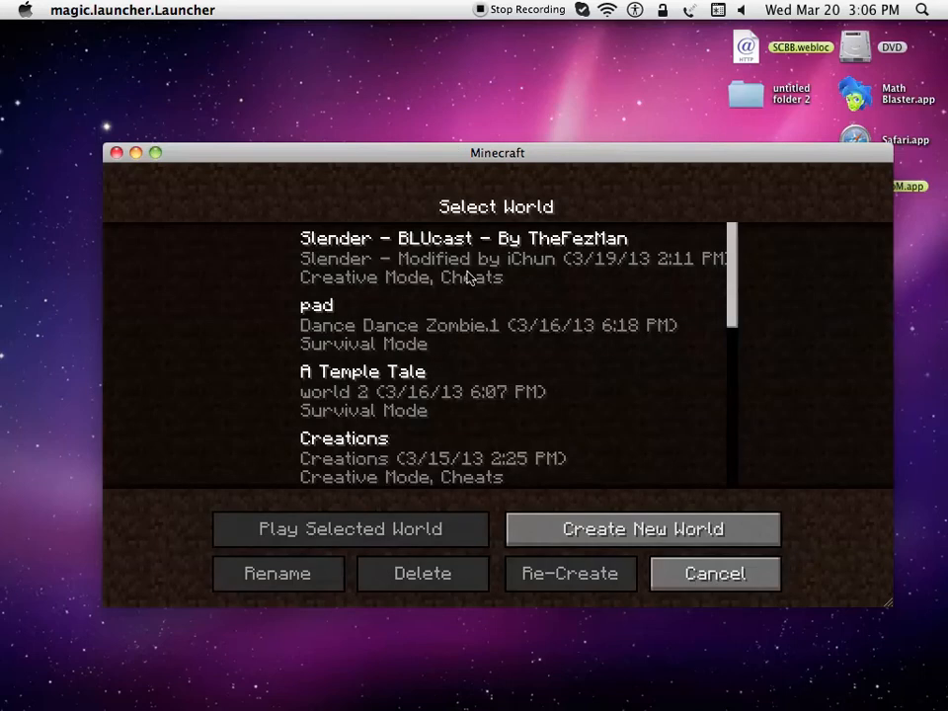
mouse_move(829, 549)
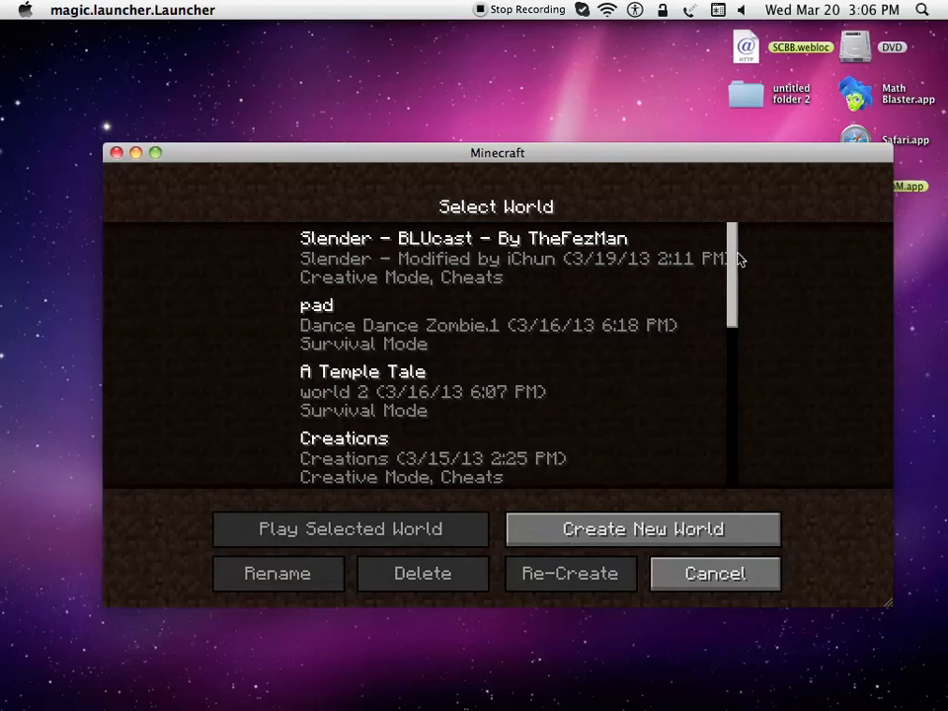
left_click(349, 529)
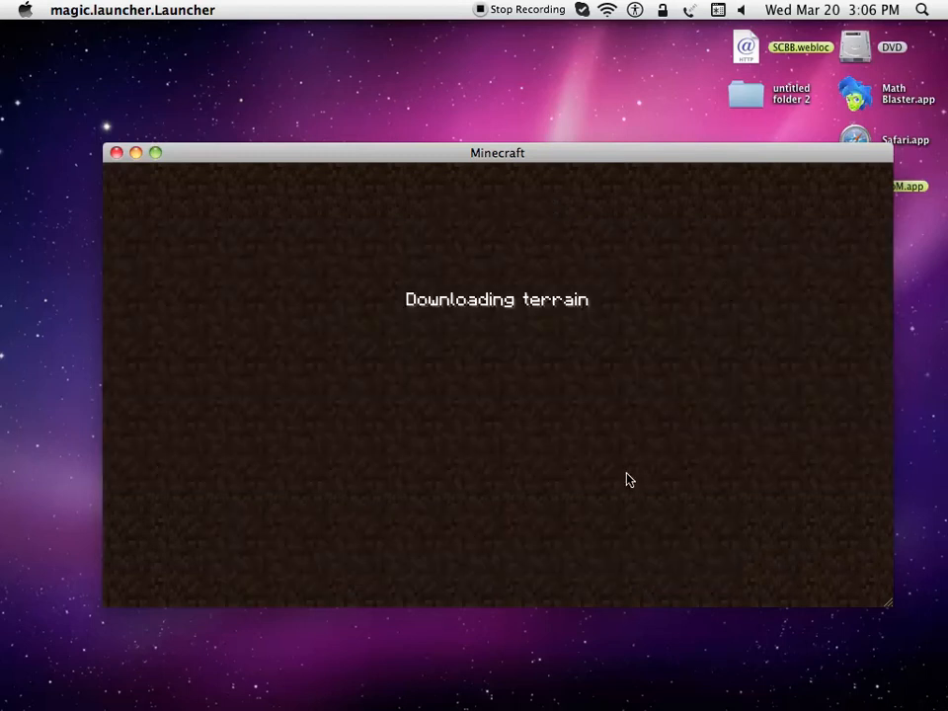
mouse_move(572, 304)
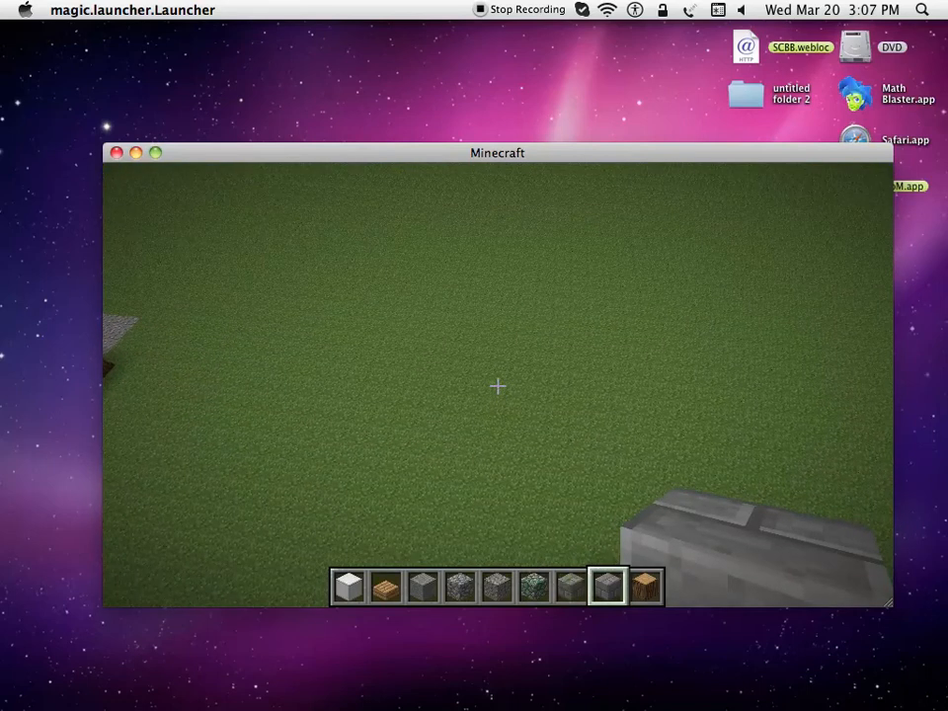
Step: Reach the Controls screen via the Game menu's Options, showing the Better Sprinting entry
key("Escape")
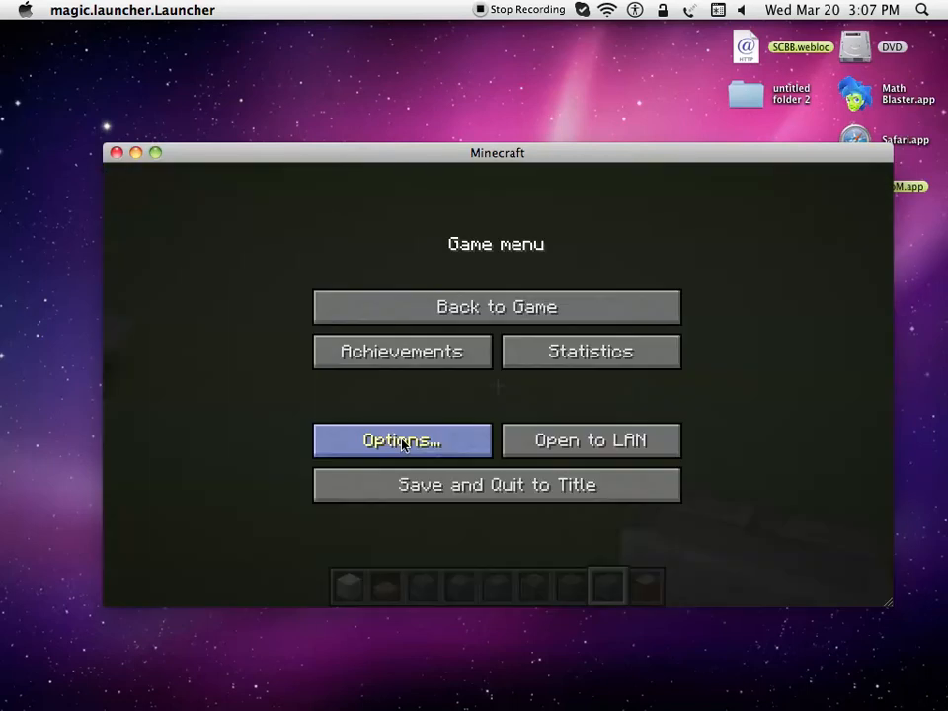
left_click(401, 438)
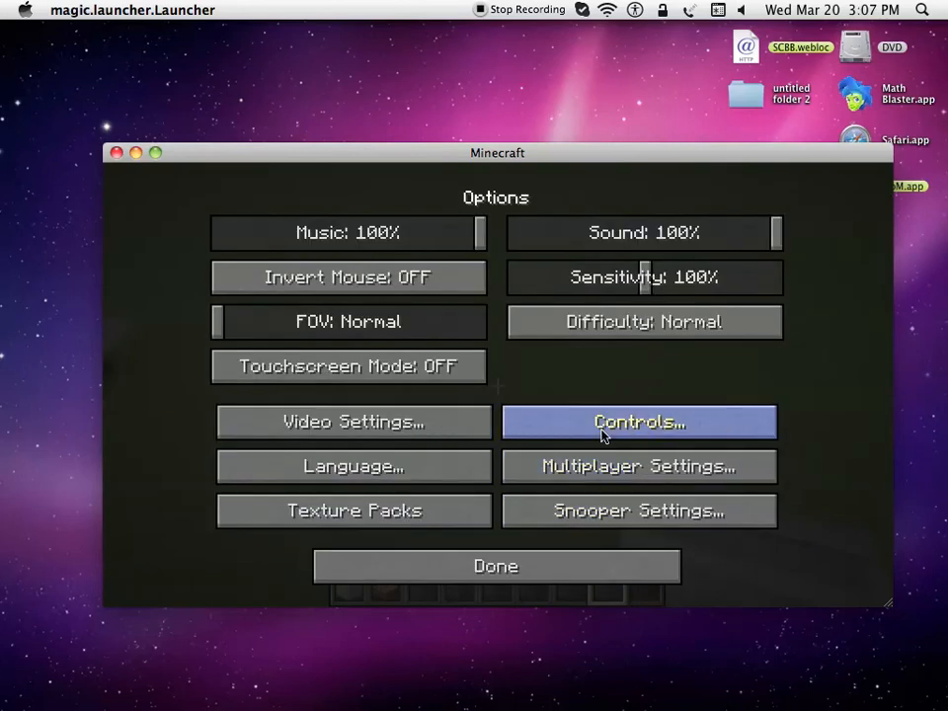
mouse_move(703, 355)
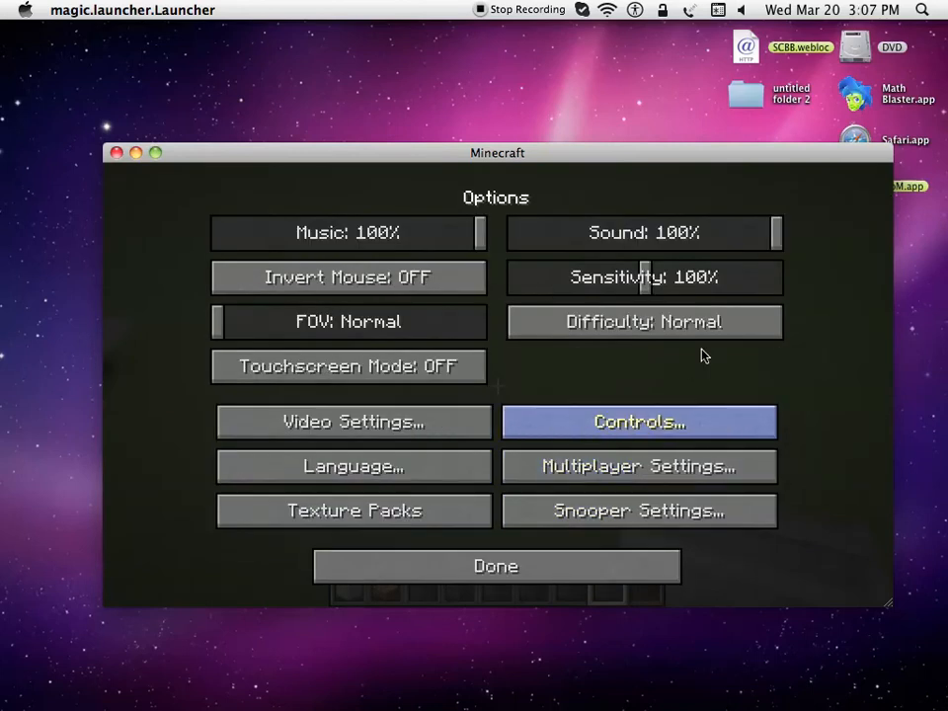
left_click(639, 423)
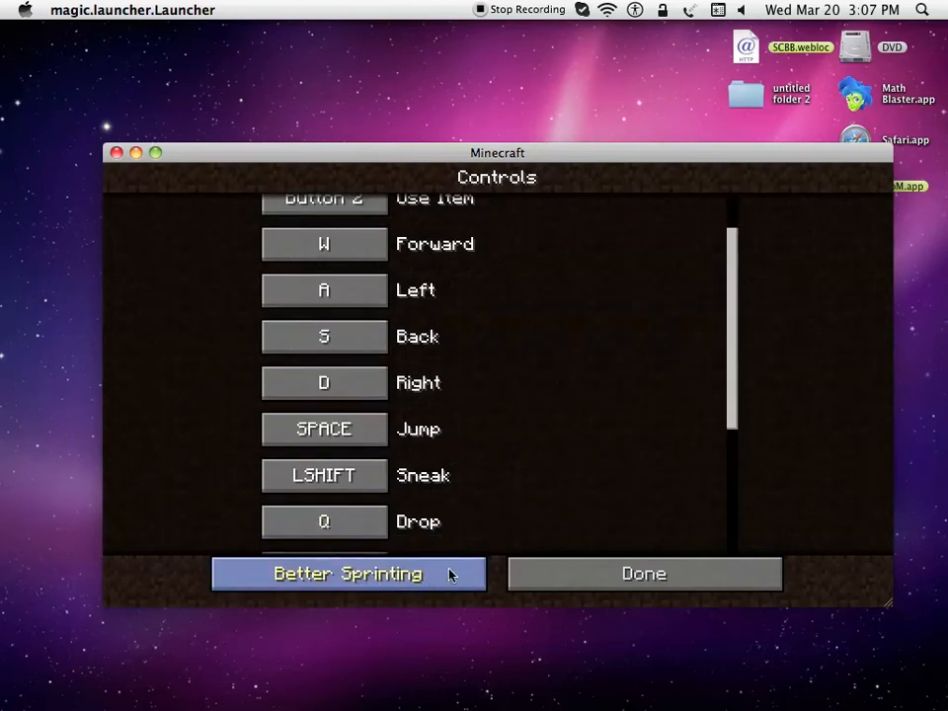
Step: Inspect the Better Sprinting sprint bindings and toggle its options, then leave with Done
left_click(347, 572)
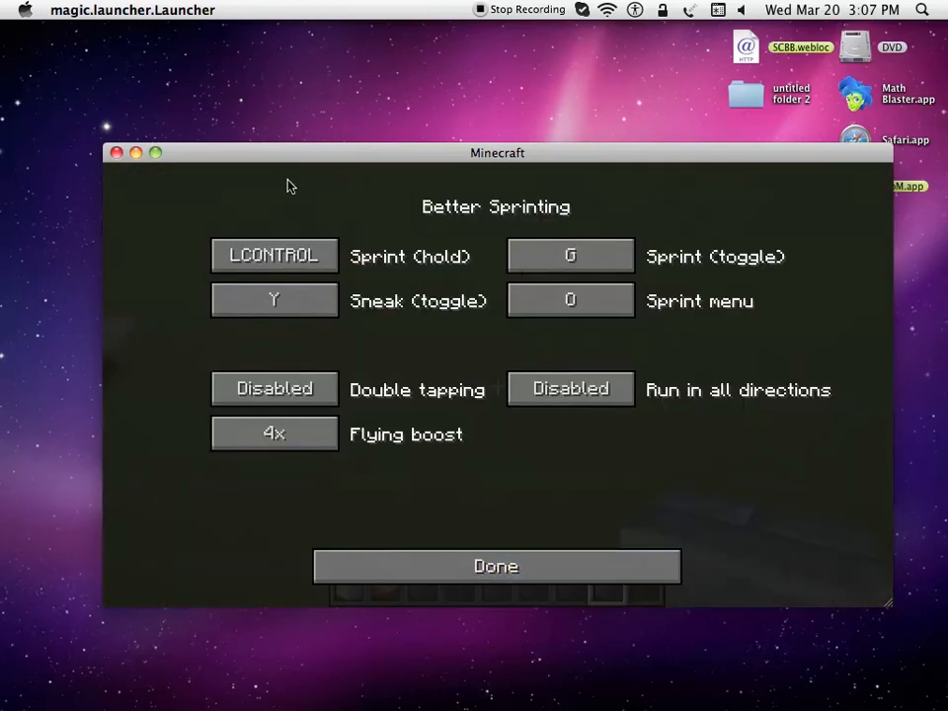
mouse_move(497, 452)
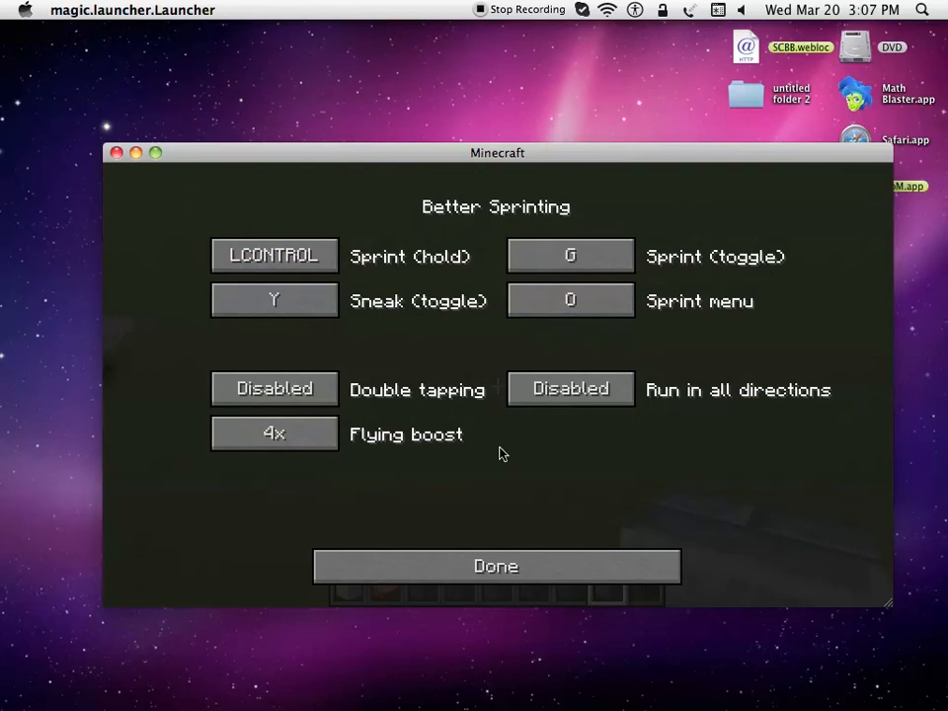
mouse_move(583, 346)
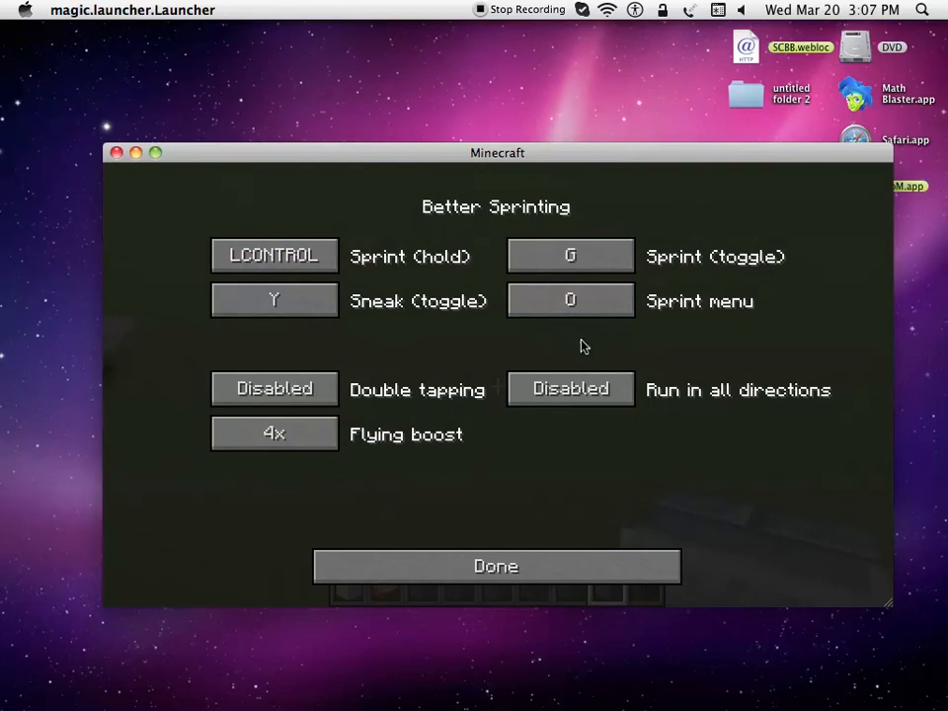
mouse_move(415, 257)
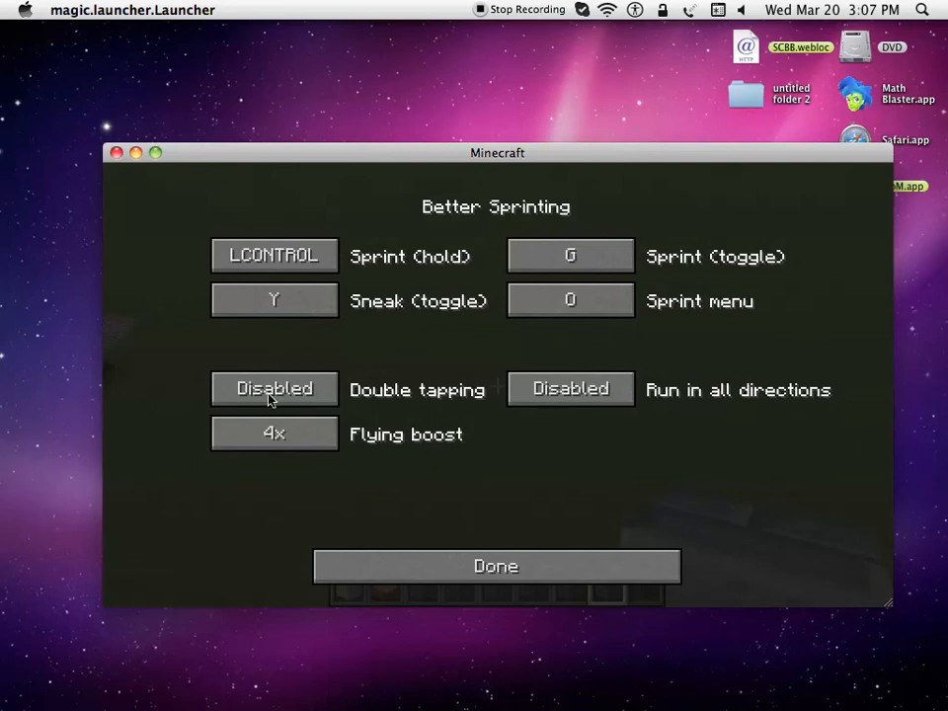
mouse_move(442, 406)
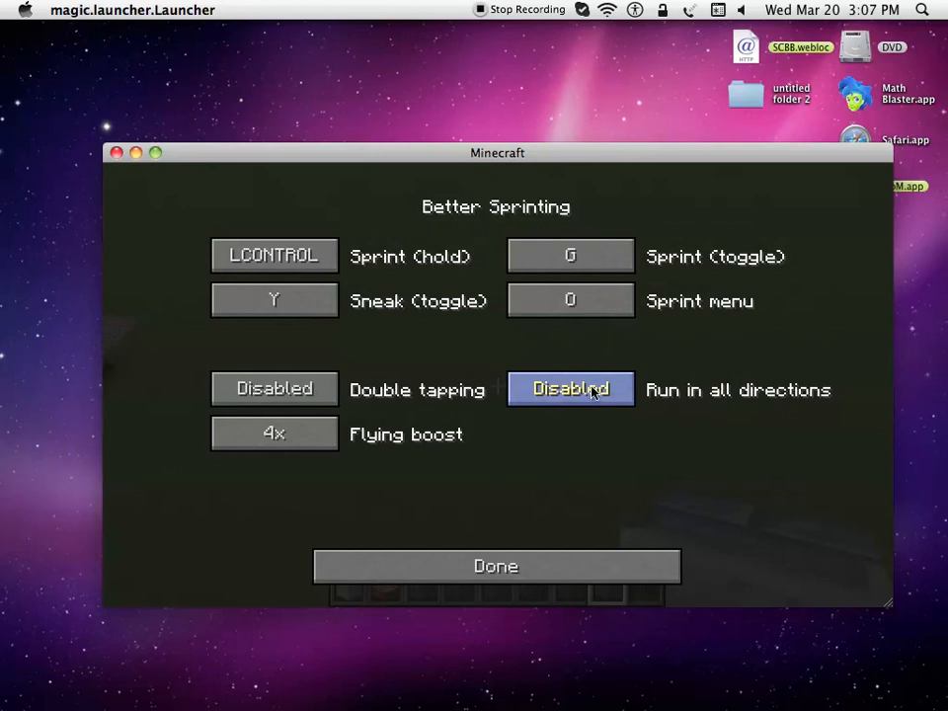
mouse_move(675, 416)
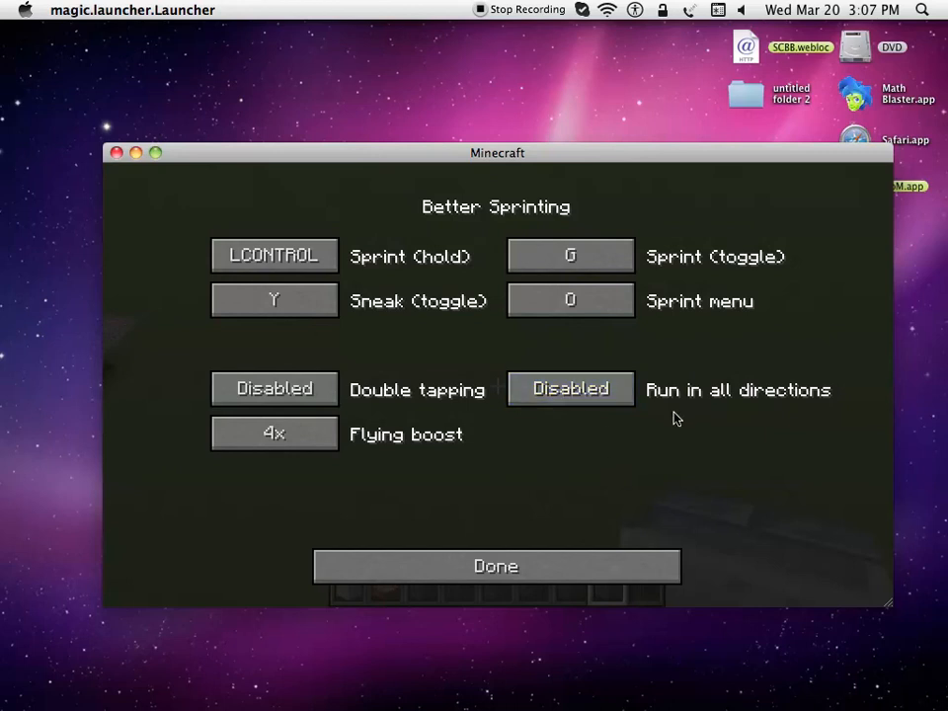
left_click(568, 256)
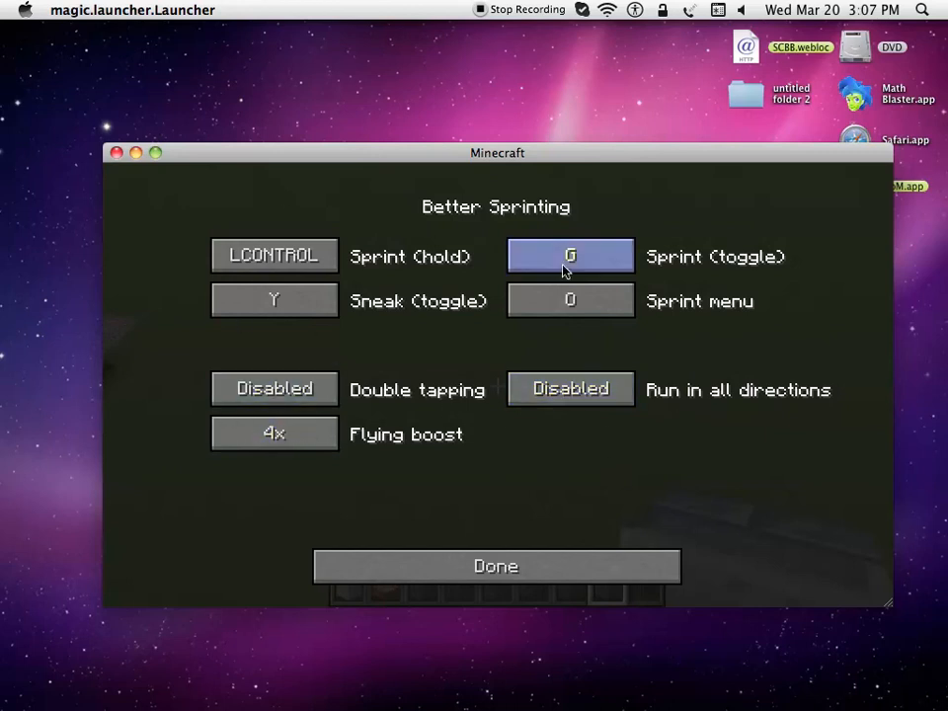
left_click(569, 300)
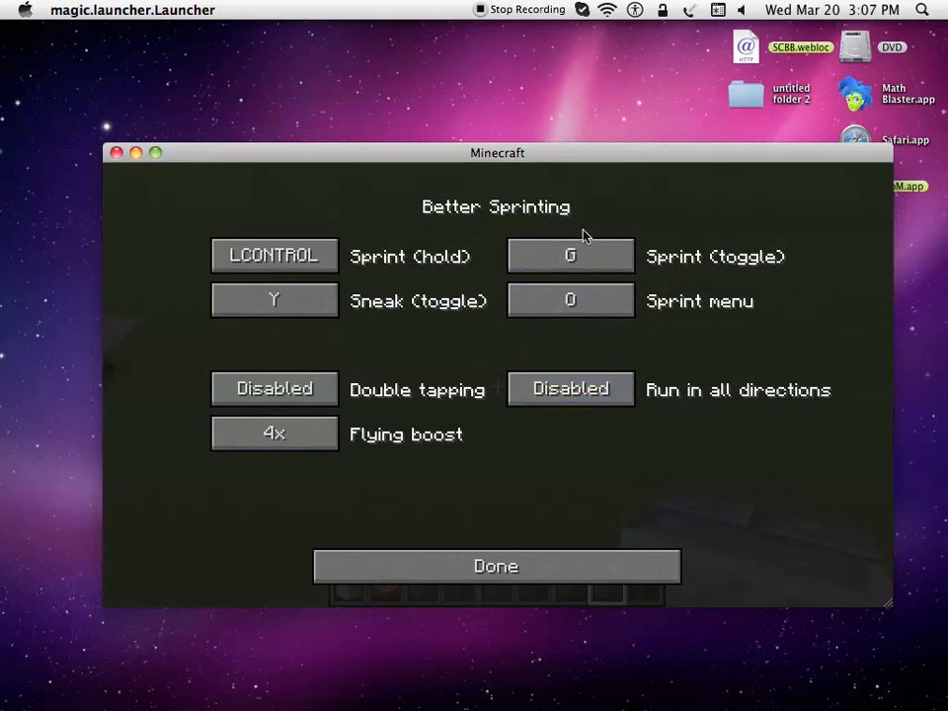
left_click(568, 257)
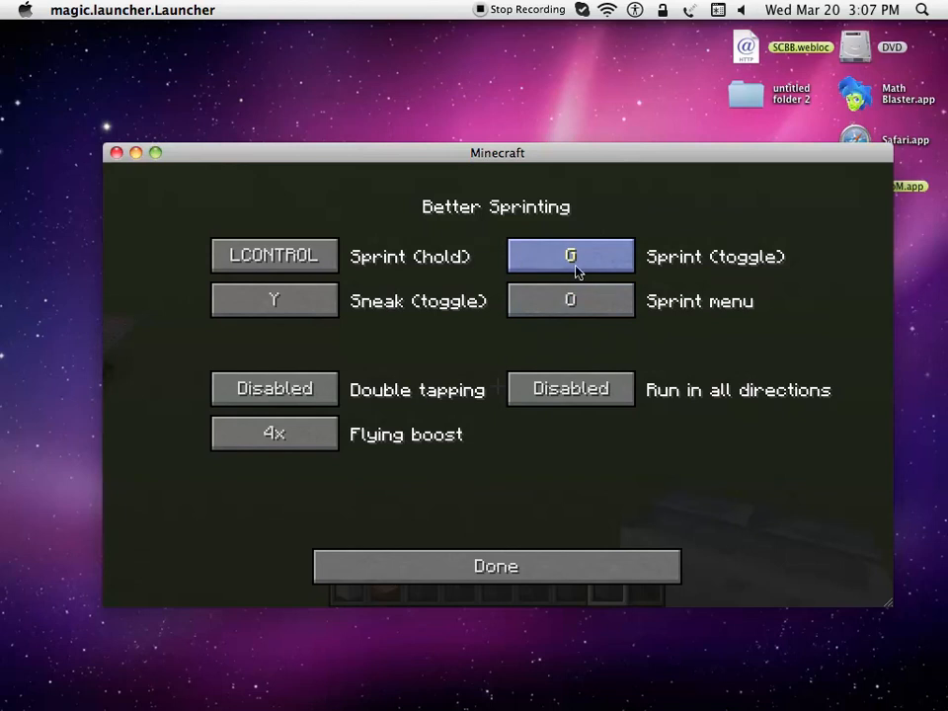
mouse_move(608, 521)
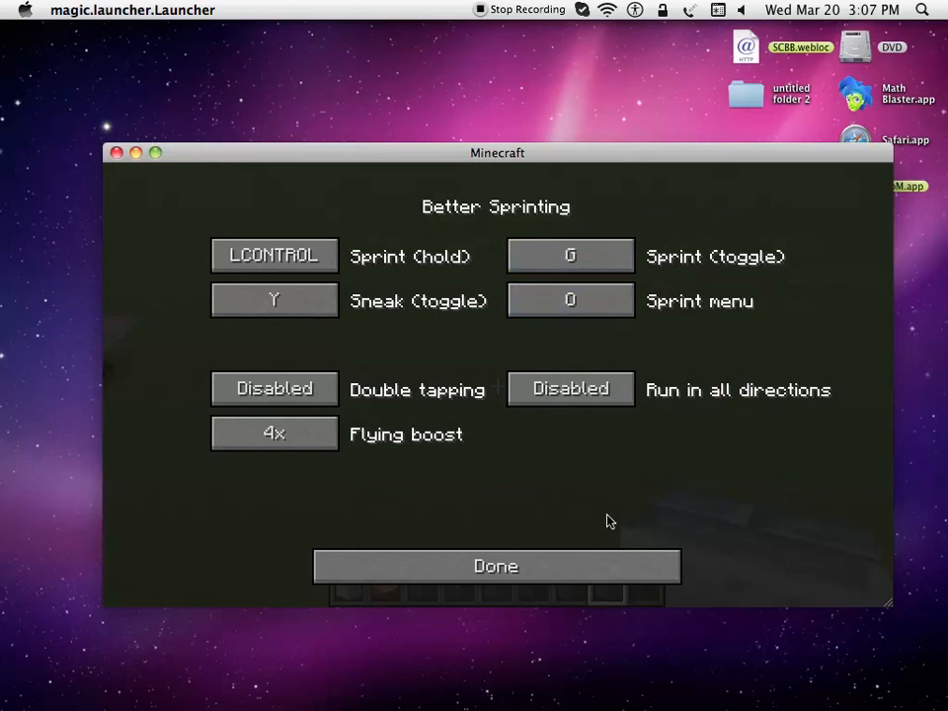
left_click(494, 565)
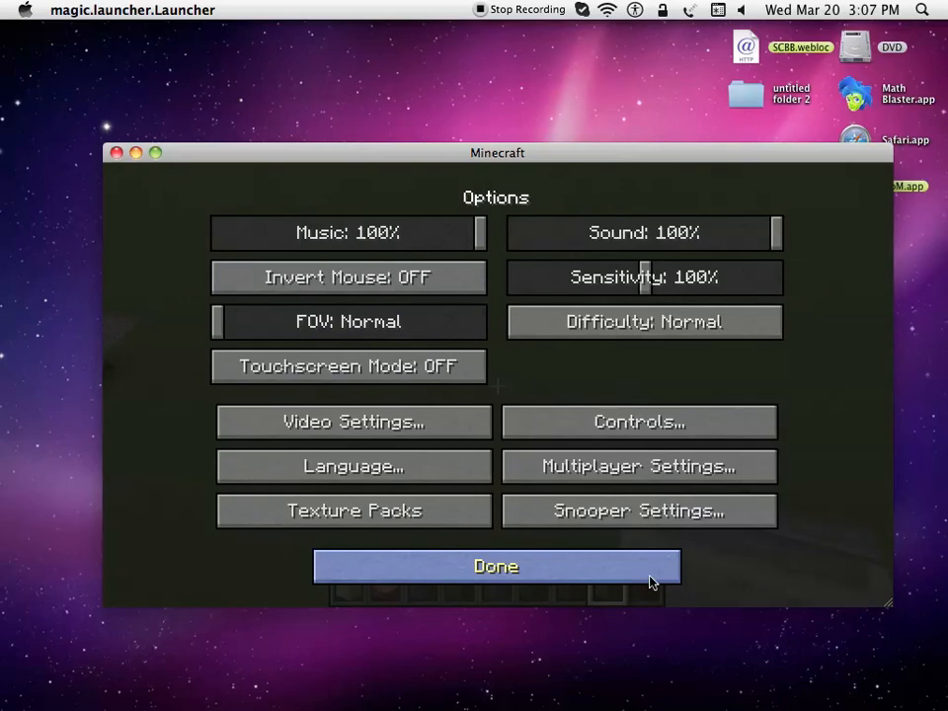
Step: Resume gameplay in the village world and bring up the creative inventory's Building Blocks tab
left_click(496, 565)
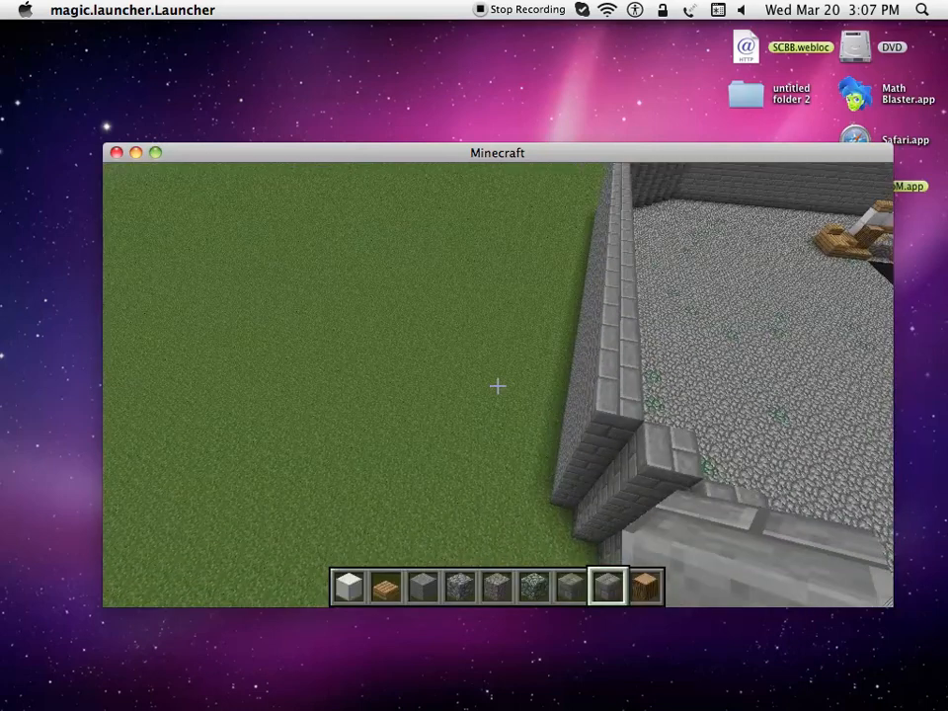
mouse_move(498, 385)
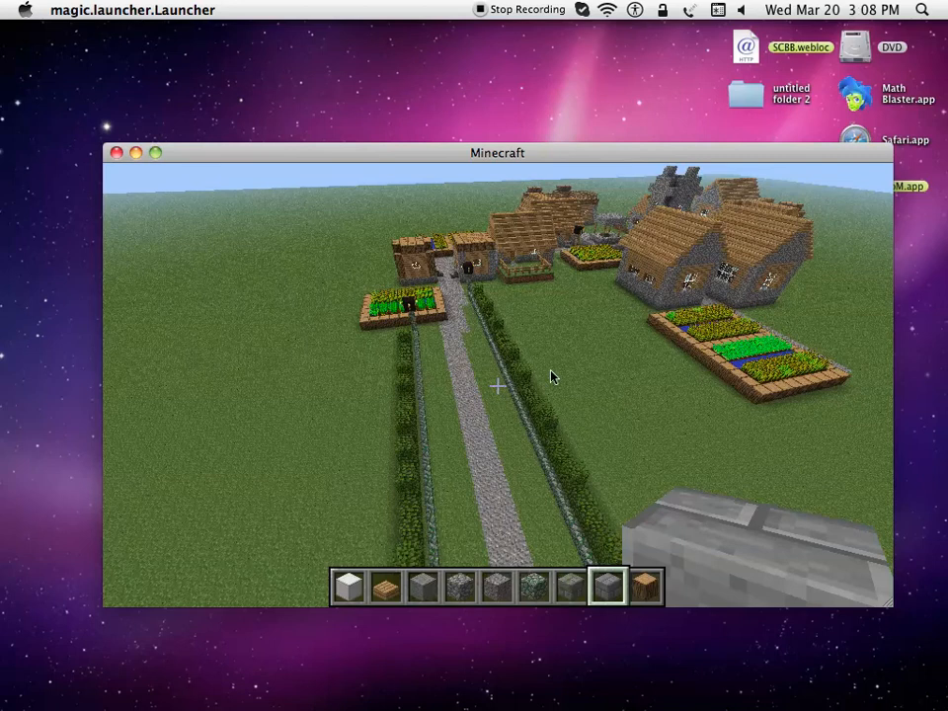
key("e")
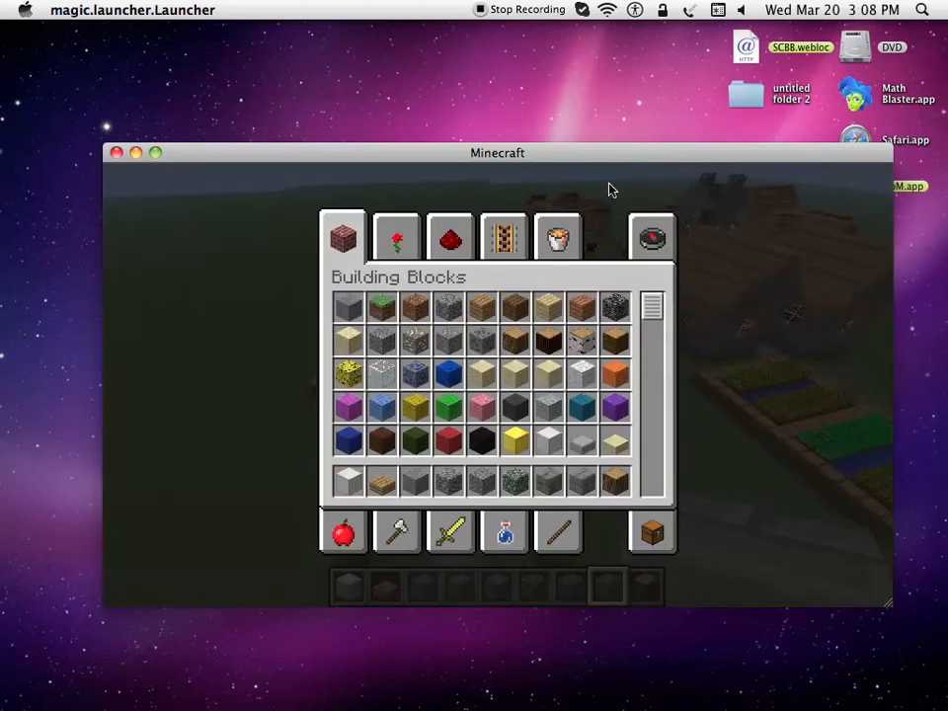